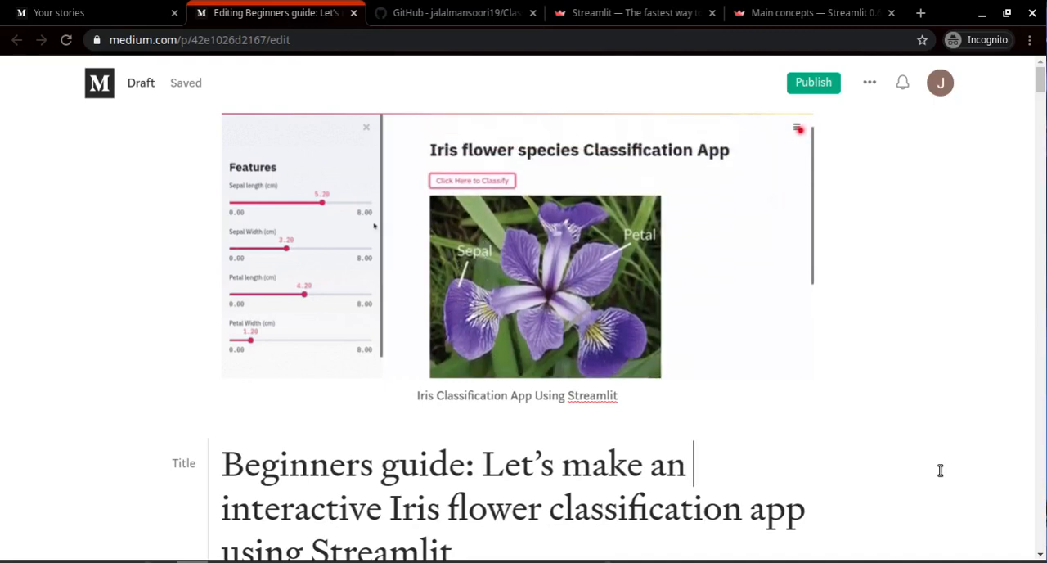
Step: Review the 'What you'll gonna learn' slide, then bring the Medium draft back in front
{"action": "scroll", "scroll_direction": "down", "scroll_amount": 3}
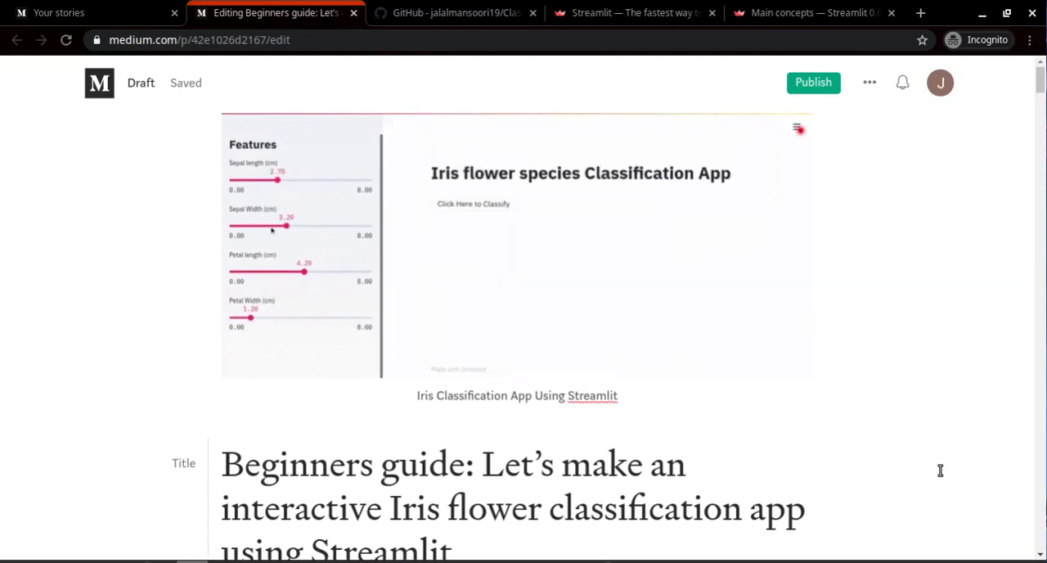
{"action": "left_click_drag", "start_coordinate": [287, 225], "coordinate": [319, 225]}
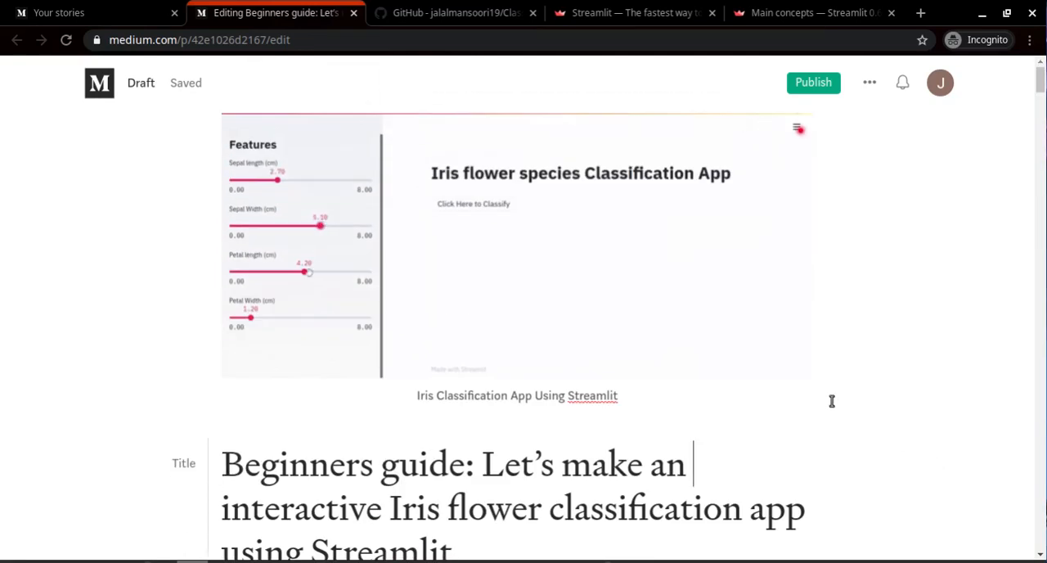
{"action": "left_click_drag", "start_coordinate": [309, 271], "coordinate": [288, 271]}
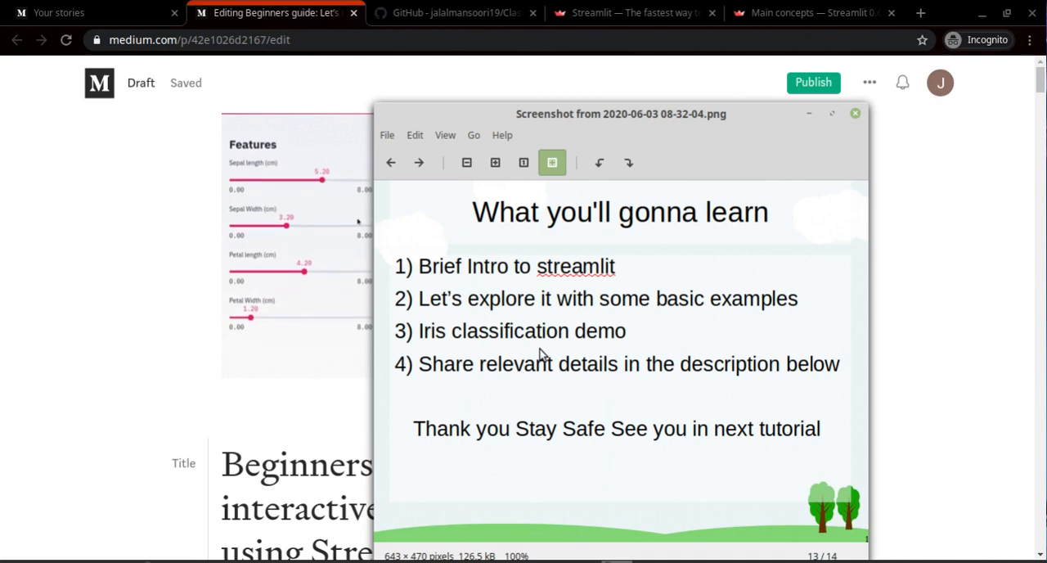
{"action": "left_click_drag", "start_coordinate": [321, 179], "coordinate": [274, 179]}
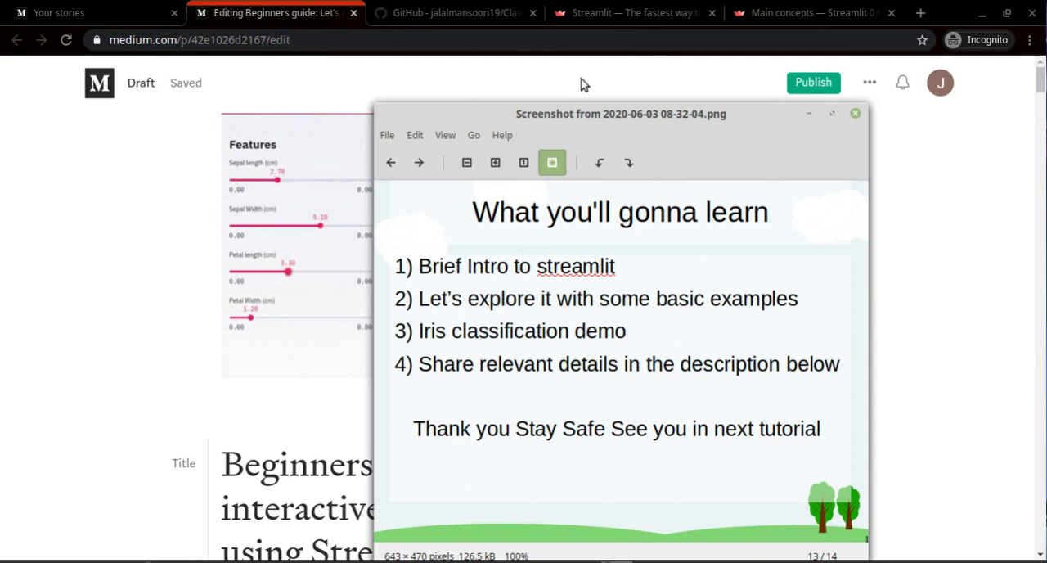
{"action": "left_click", "coordinate": [854, 113]}
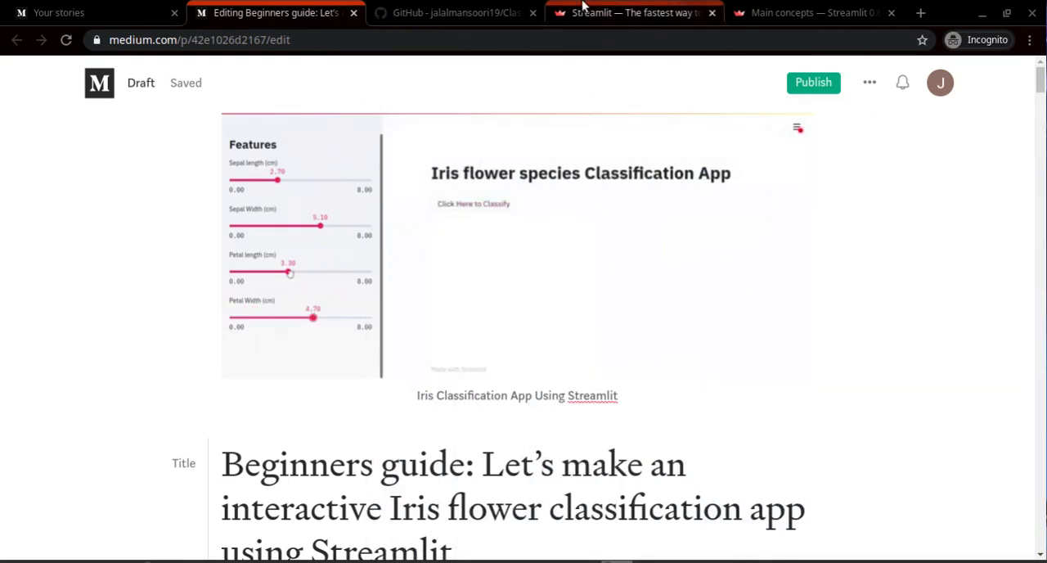
Step: Browse the streamlit.io home page through its self-driving demo and return to the top
{"action": "left_click", "coordinate": [634, 12]}
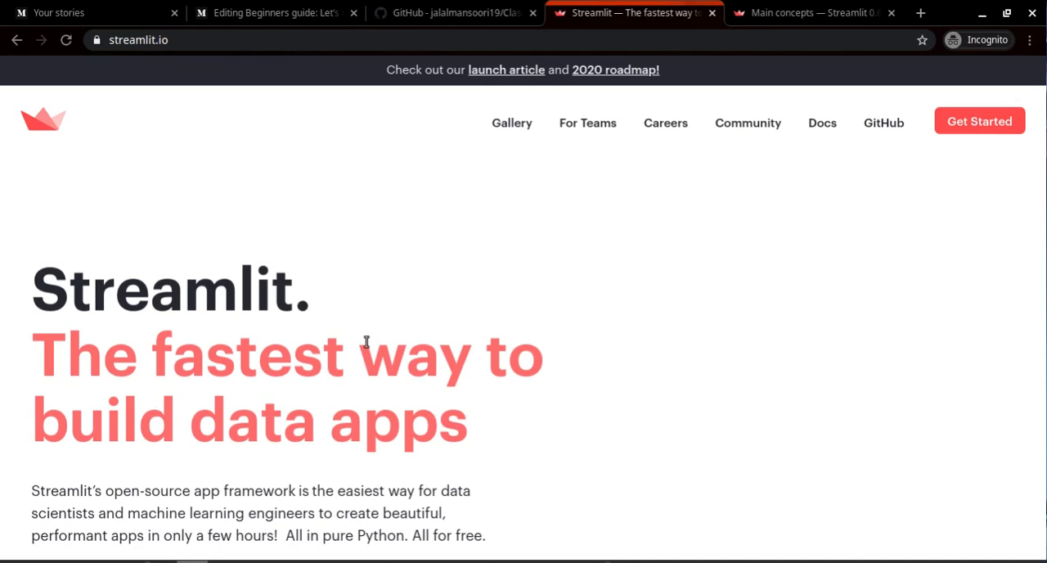
{"action": "scroll", "scroll_direction": "down", "scroll_amount": 3}
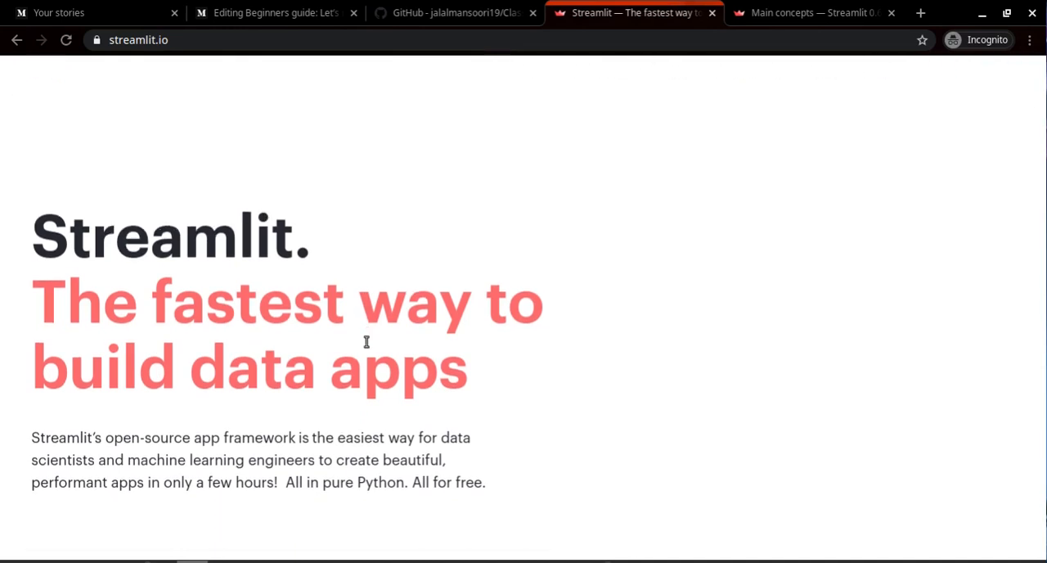
{"action": "scroll", "scroll_direction": "down", "scroll_amount": 3}
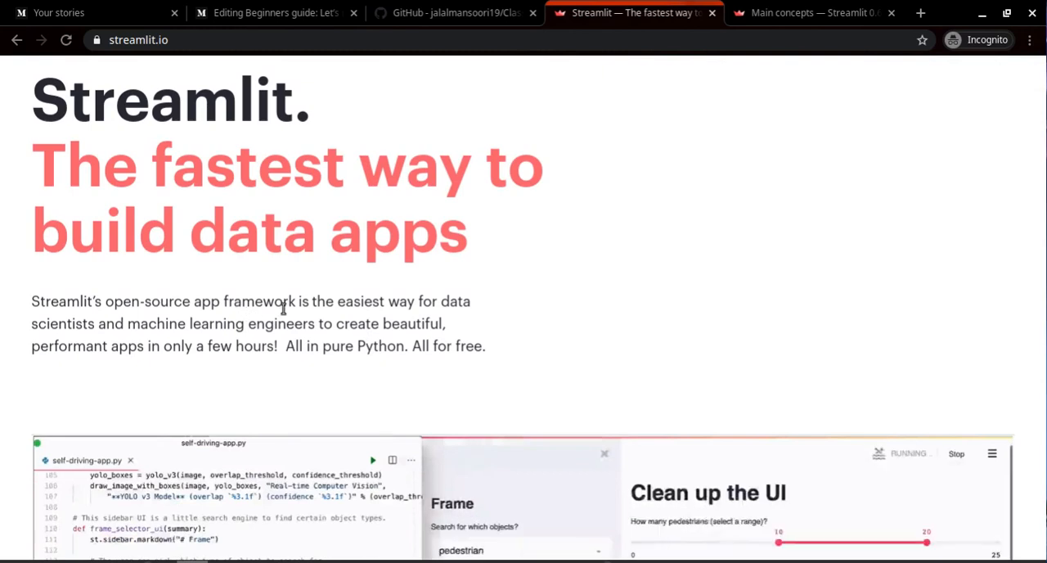
{"action": "scroll", "scroll_direction": "down", "scroll_amount": 3}
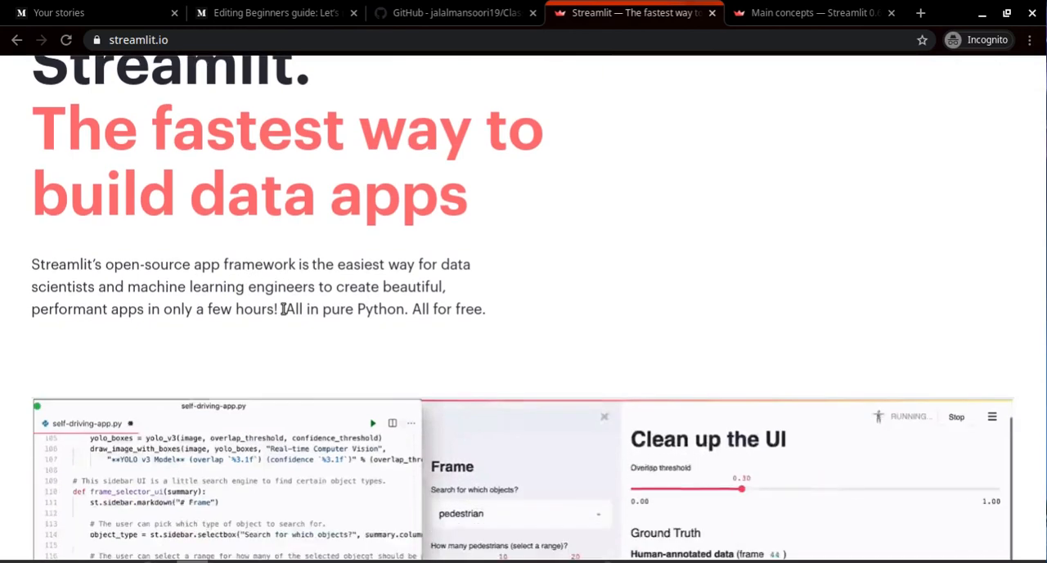
{"action": "scroll", "scroll_direction": "down", "scroll_amount": 3}
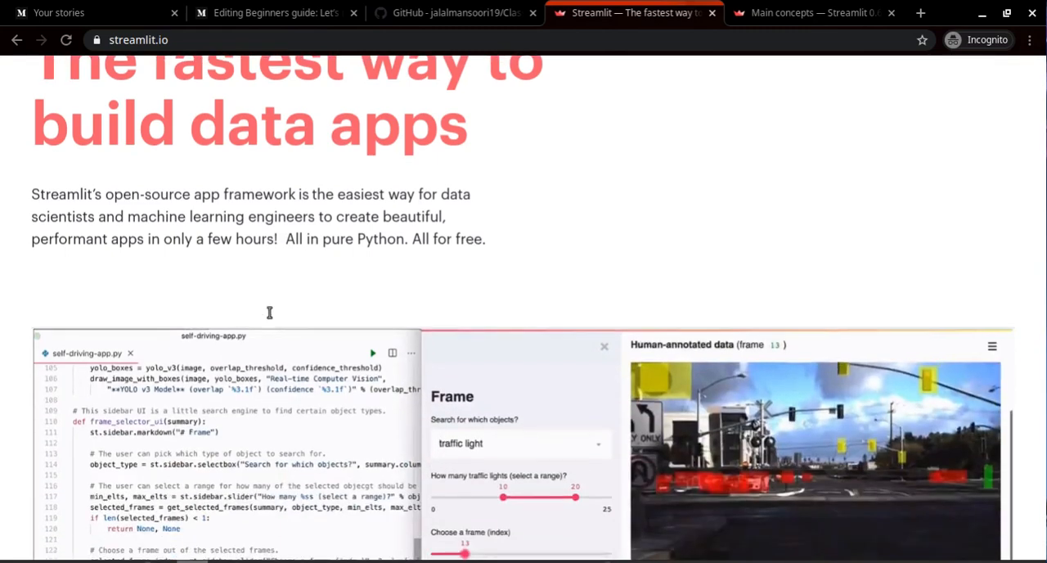
{"action": "scroll", "scroll_direction": "down", "scroll_amount": 3}
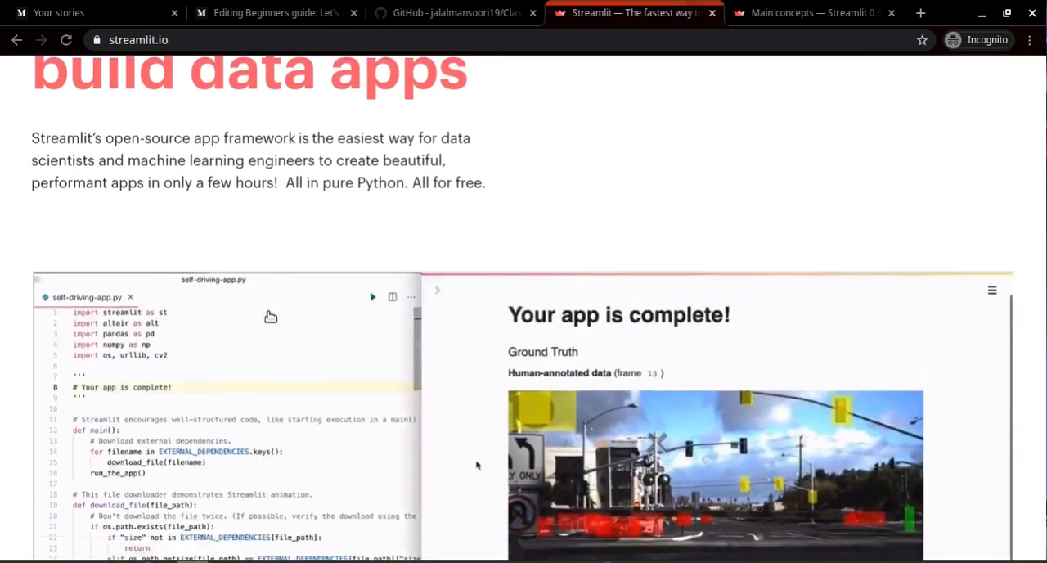
{"action": "scroll", "scroll_direction": "up", "scroll_amount": 3}
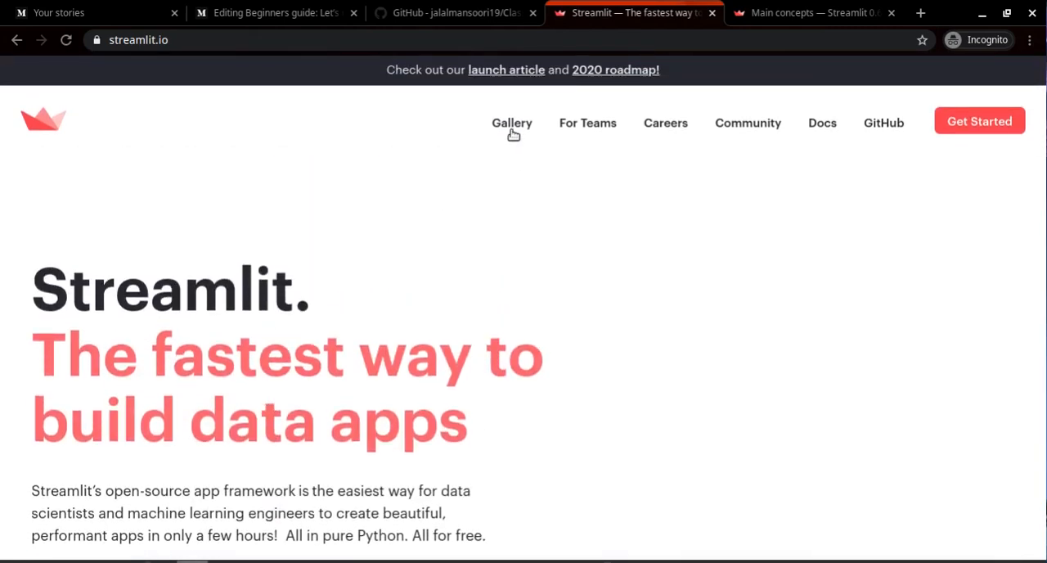
Step: Browse the Streamlit Gallery's Face-GAN feature and community tweets
{"action": "left_click", "coordinate": [511, 123]}
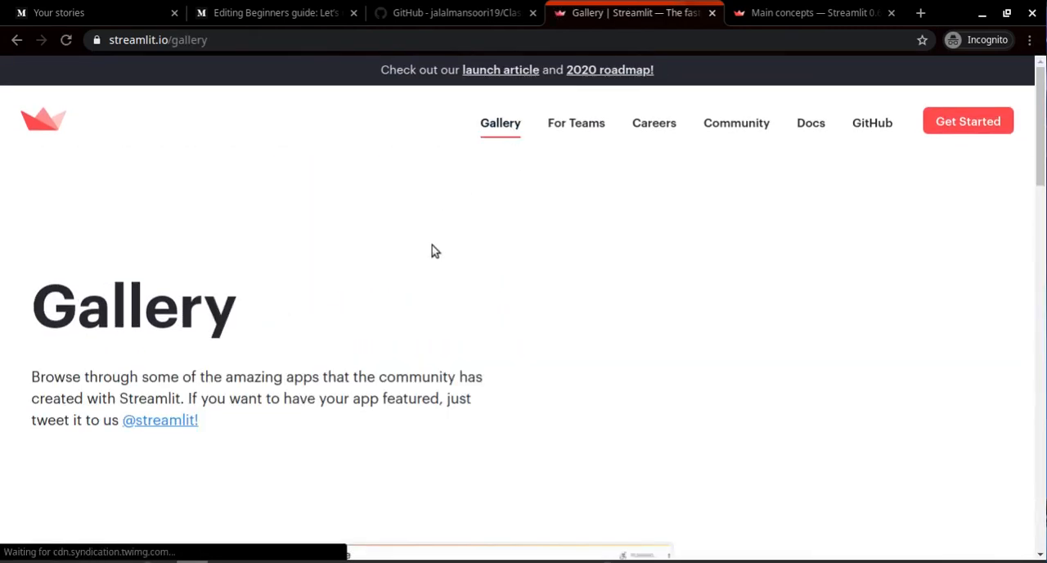
{"action": "scroll", "scroll_direction": "down", "scroll_amount": 3}
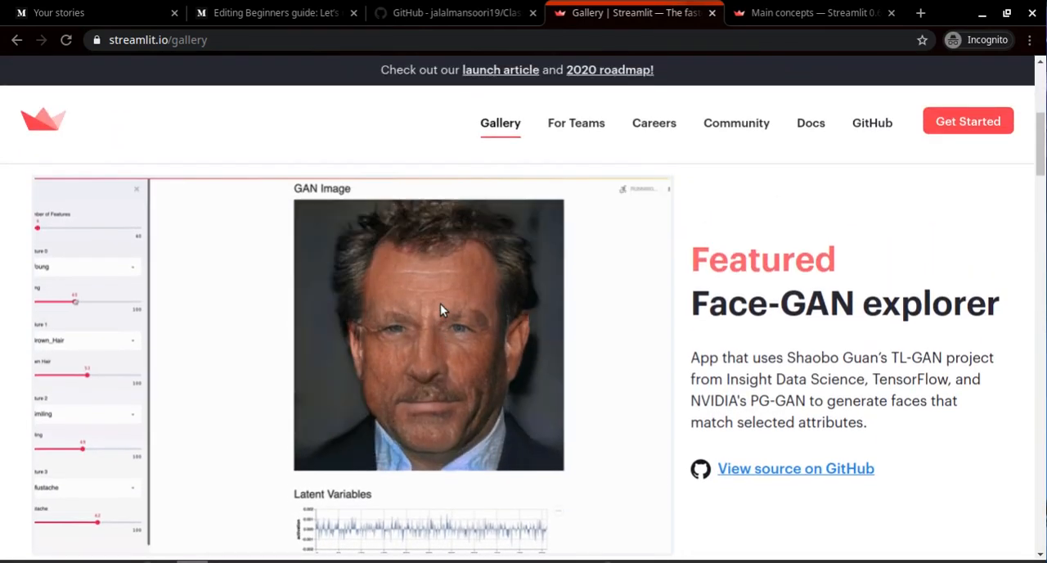
{"action": "scroll", "scroll_direction": "down", "scroll_amount": 3}
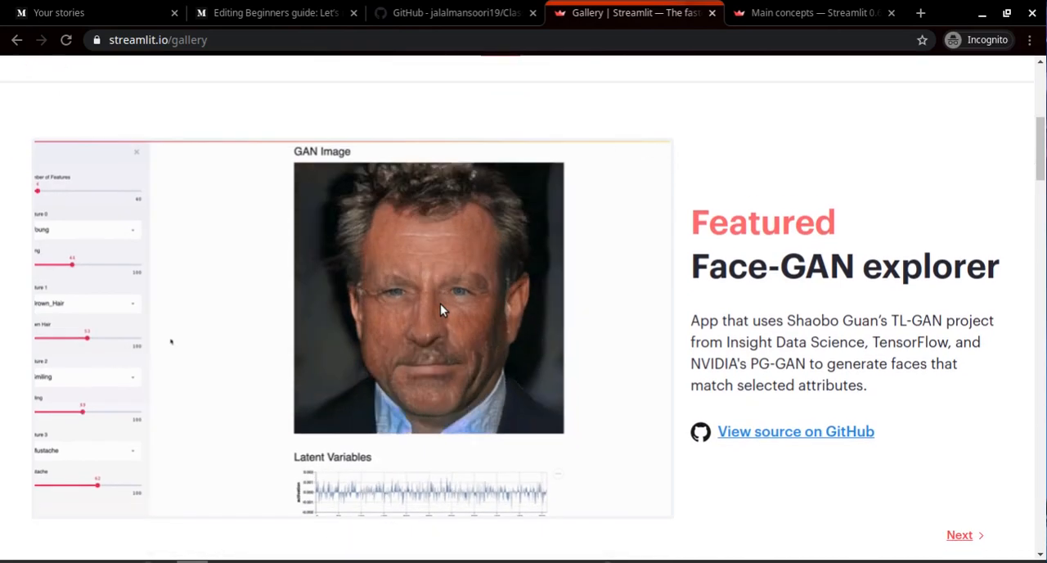
{"action": "scroll", "scroll_direction": "down", "scroll_amount": 3}
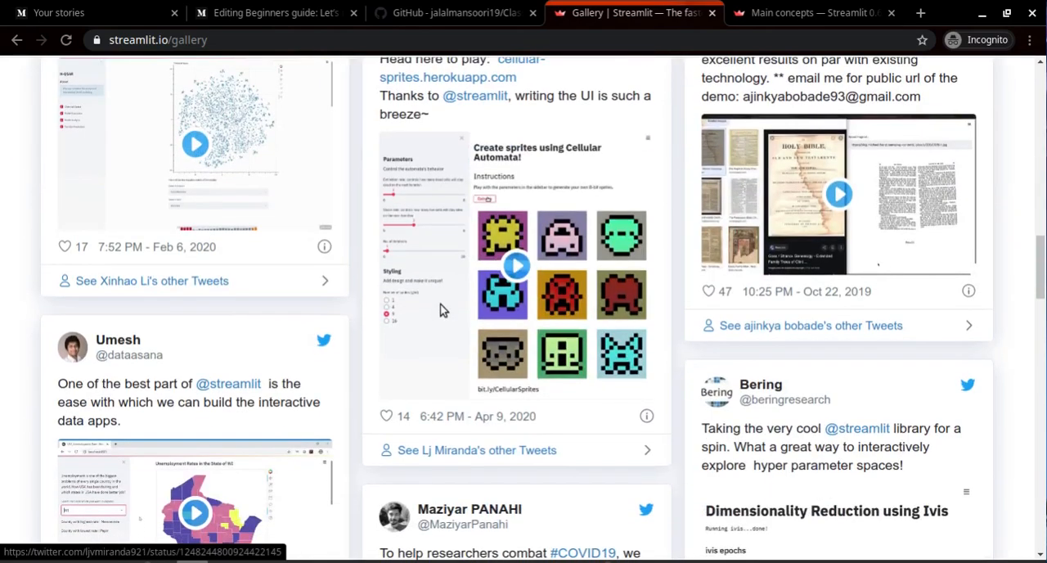
{"action": "scroll", "scroll_direction": "down", "scroll_amount": 3}
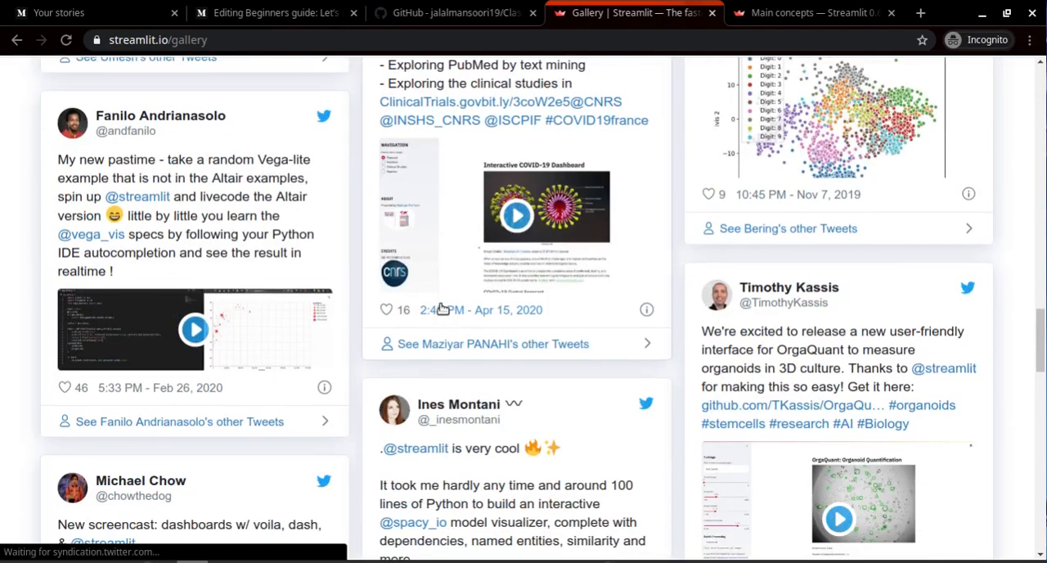
{"action": "scroll", "scroll_direction": "down", "scroll_amount": 3}
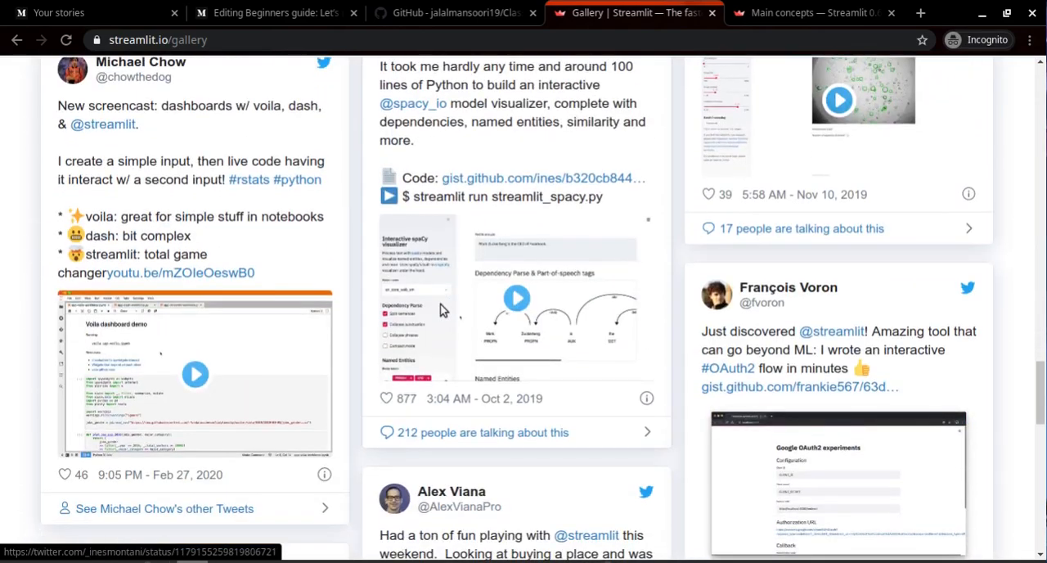
{"action": "scroll", "scroll_direction": "down", "scroll_amount": 3}
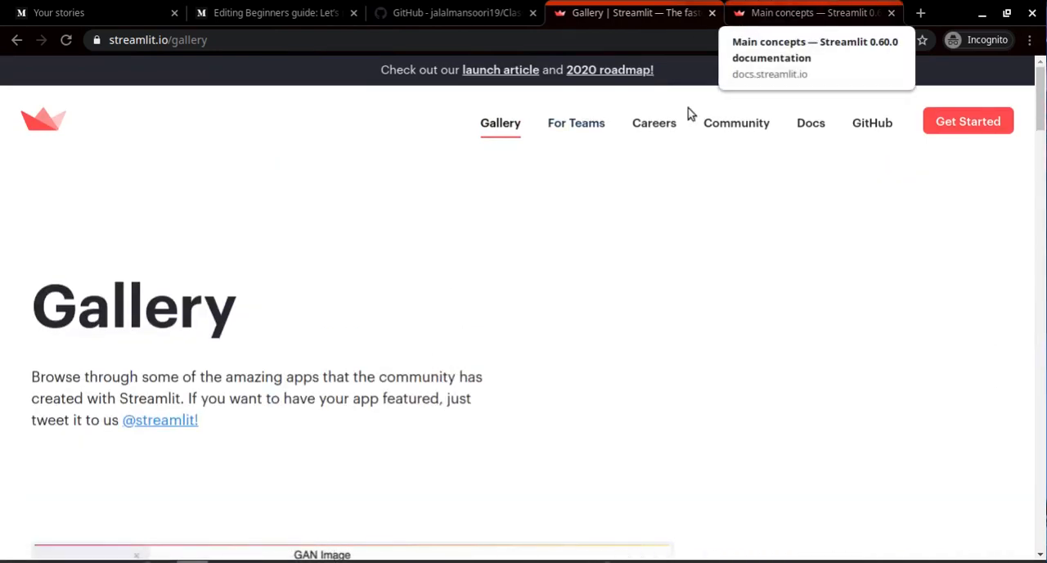
Step: Review the st.write squared example in the Main concepts docs, scrolling to Drawing content
{"action": "left_click", "coordinate": [810, 13]}
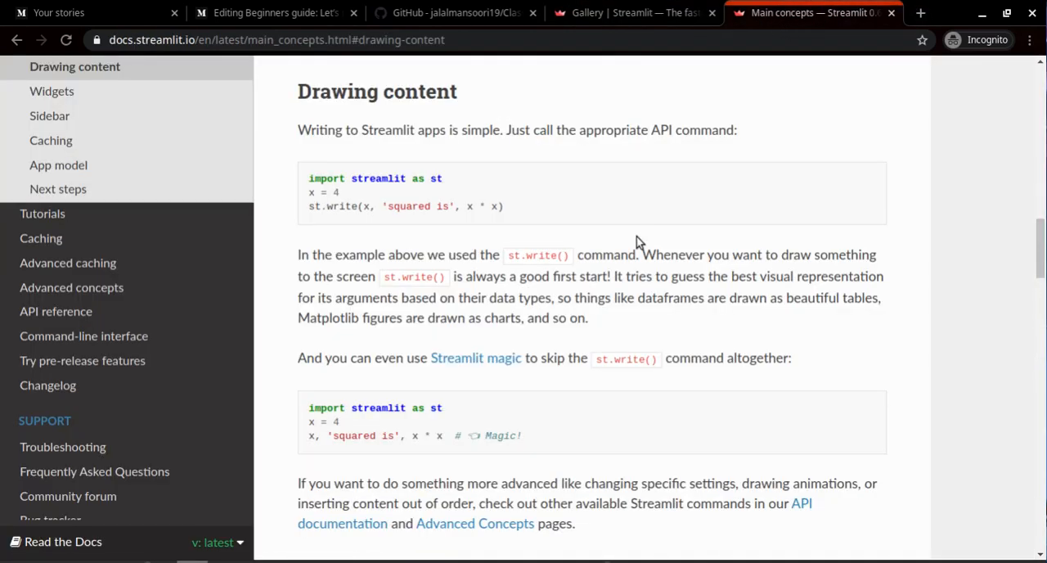
{"action": "scroll", "scroll_direction": "up", "scroll_amount": 3}
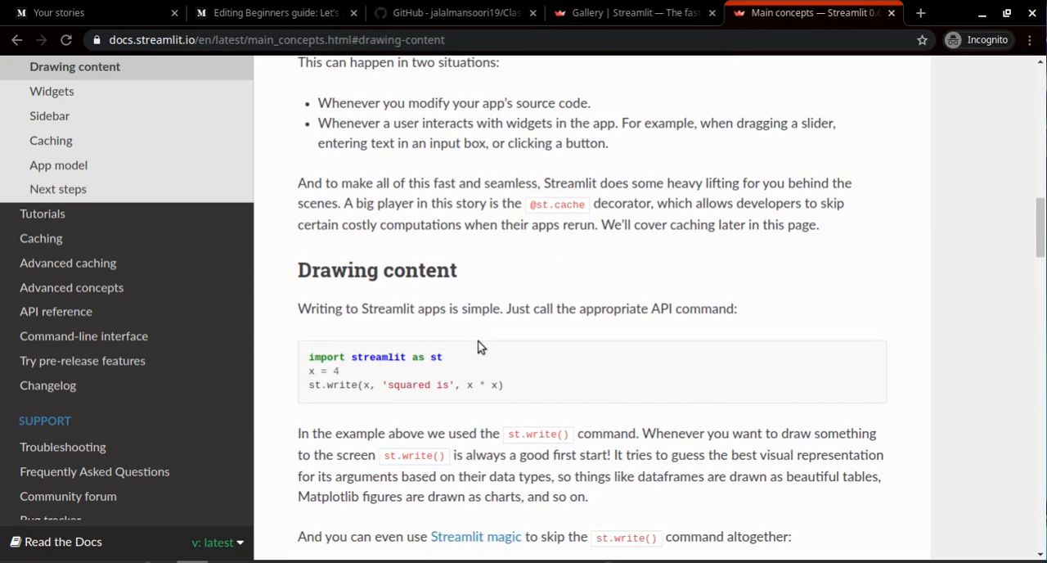
{"action": "scroll", "scroll_direction": "down", "scroll_amount": 3}
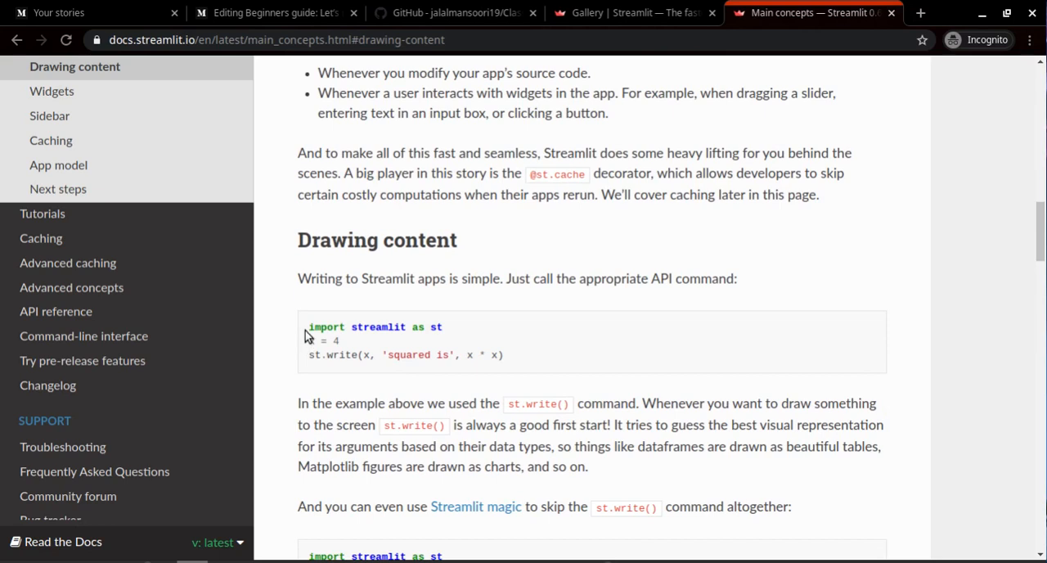
{"action": "left_click_drag", "start_coordinate": [308, 327], "coordinate": [505, 355]}
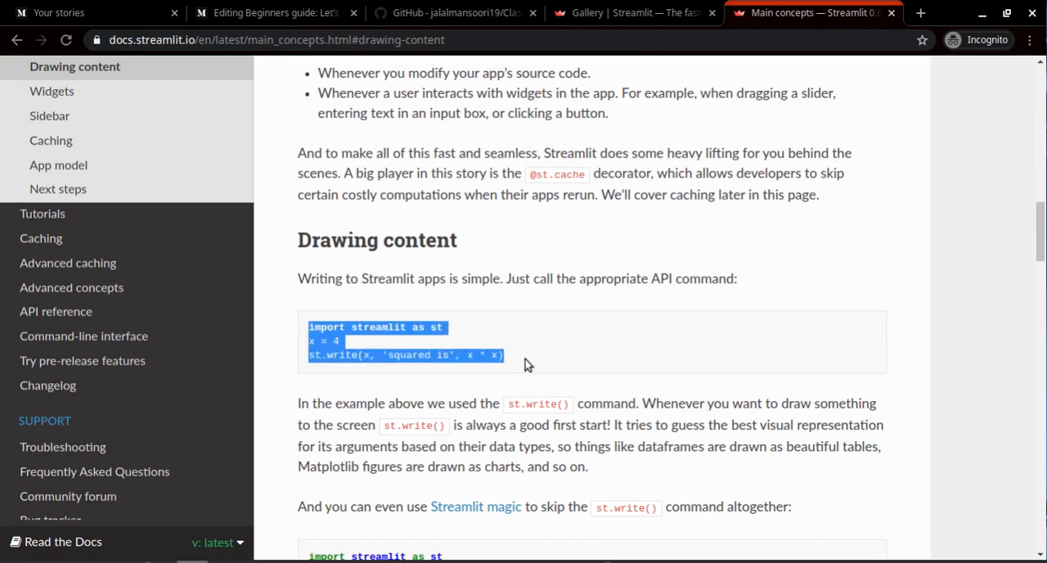
{"action": "scroll", "scroll_direction": "down", "scroll_amount": 3}
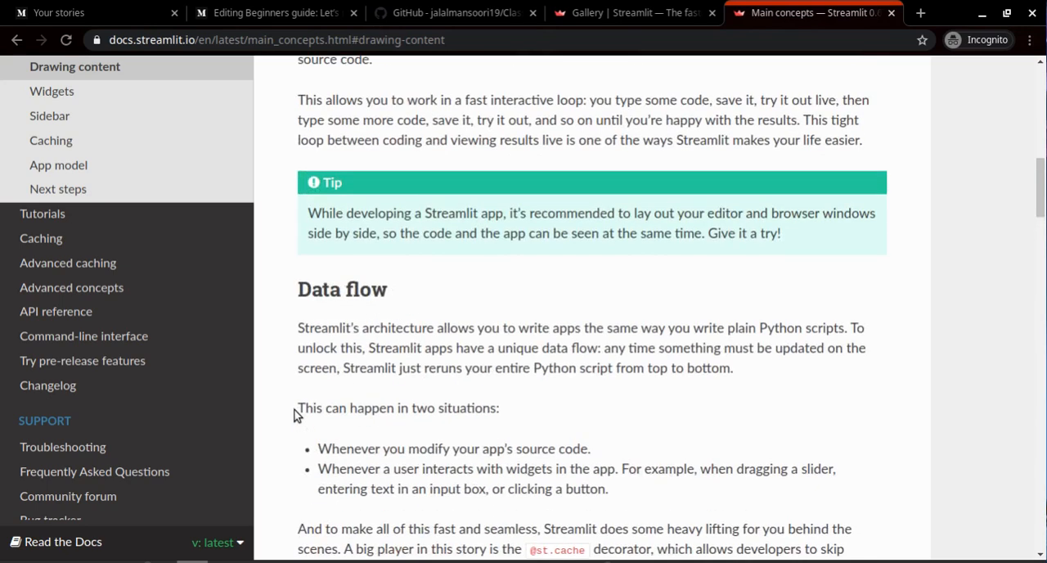
{"action": "scroll", "scroll_direction": "down", "scroll_amount": 3}
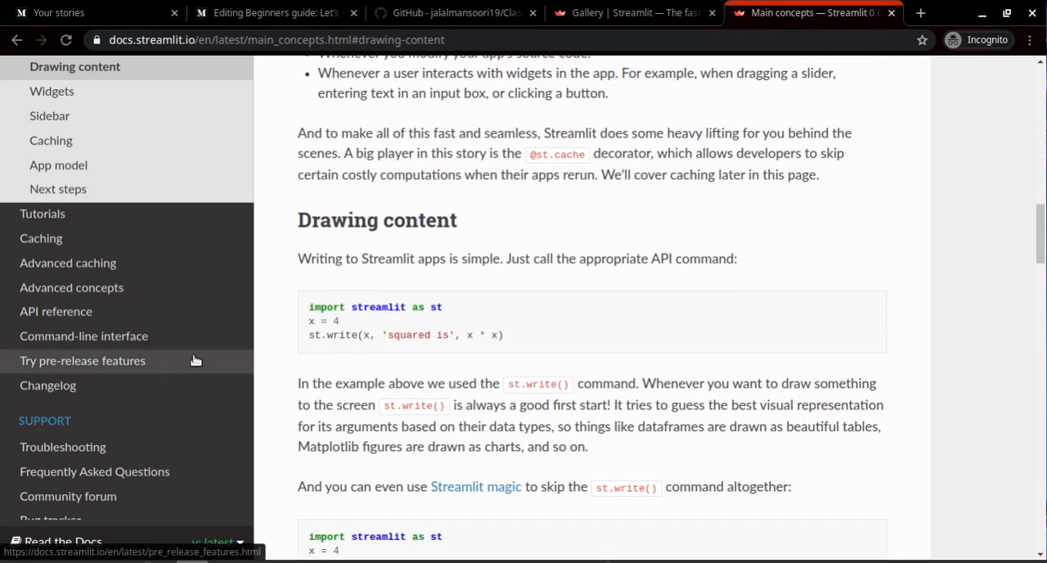
{"action": "scroll", "scroll_direction": "down", "scroll_amount": 3}
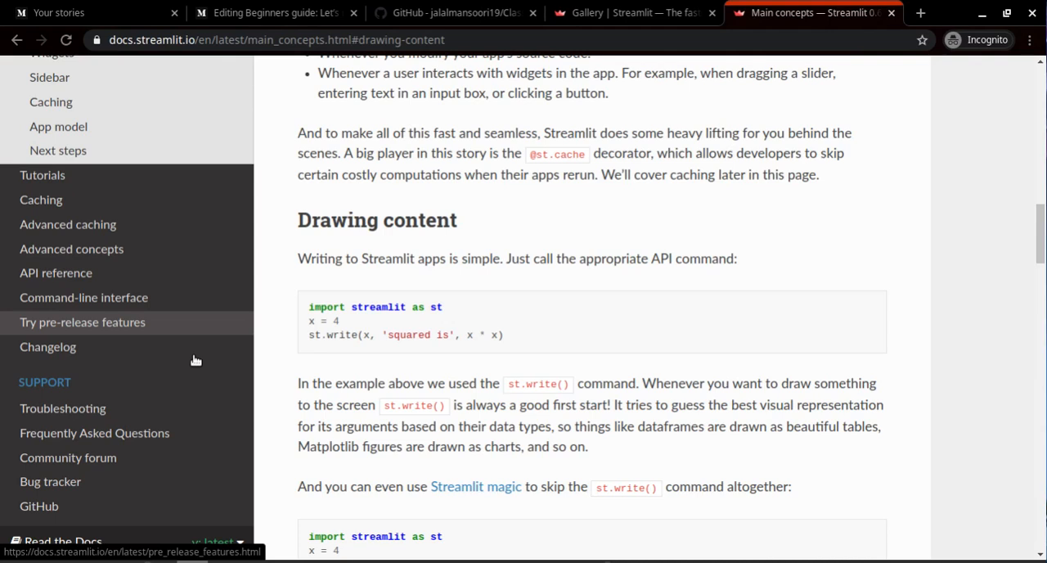
{"action": "mouse_move", "coordinate": [243, 514]}
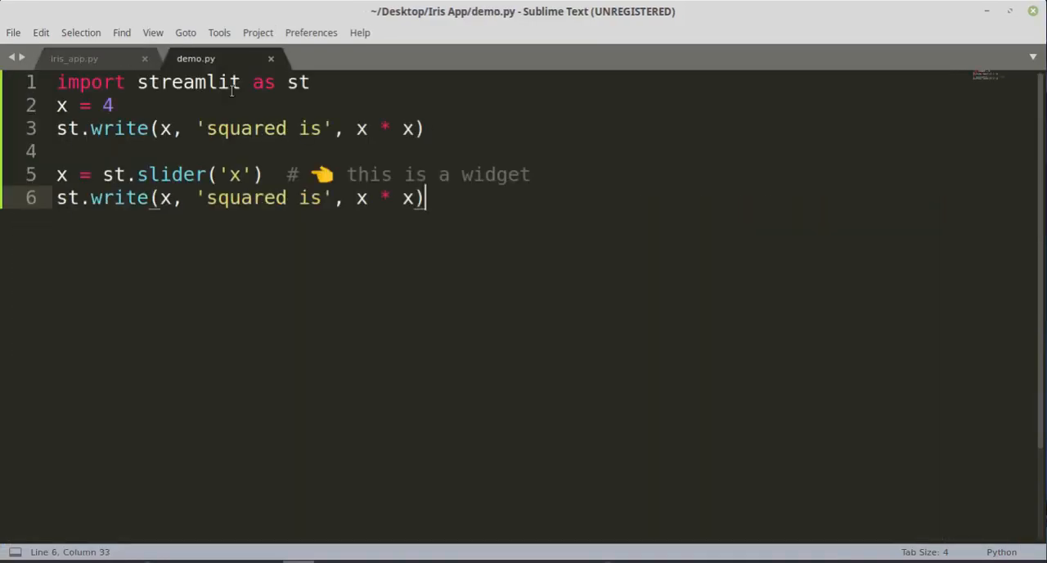
Step: Trim demo.py to the three-line st.write example, save it, and change x to 10
{"action": "key", "text": "ctrl+a"}
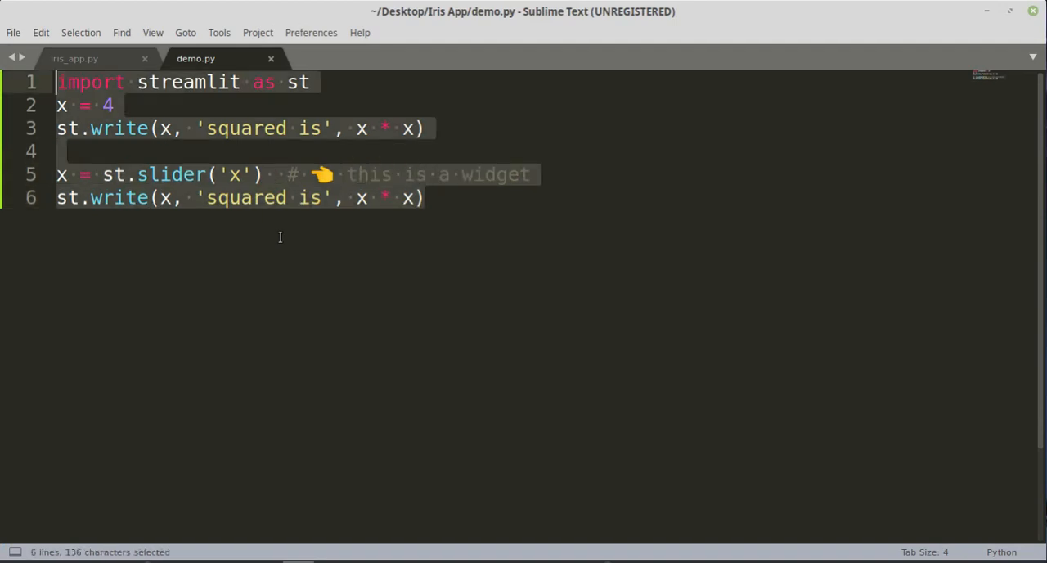
{"action": "key", "text": "Delete"}
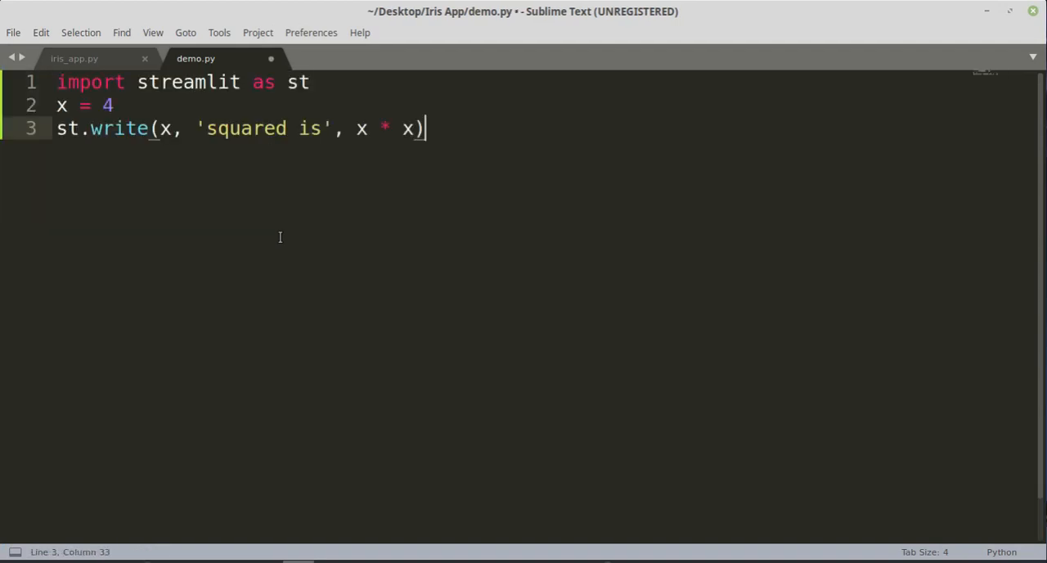
{"action": "key", "text": "ctrl+s"}
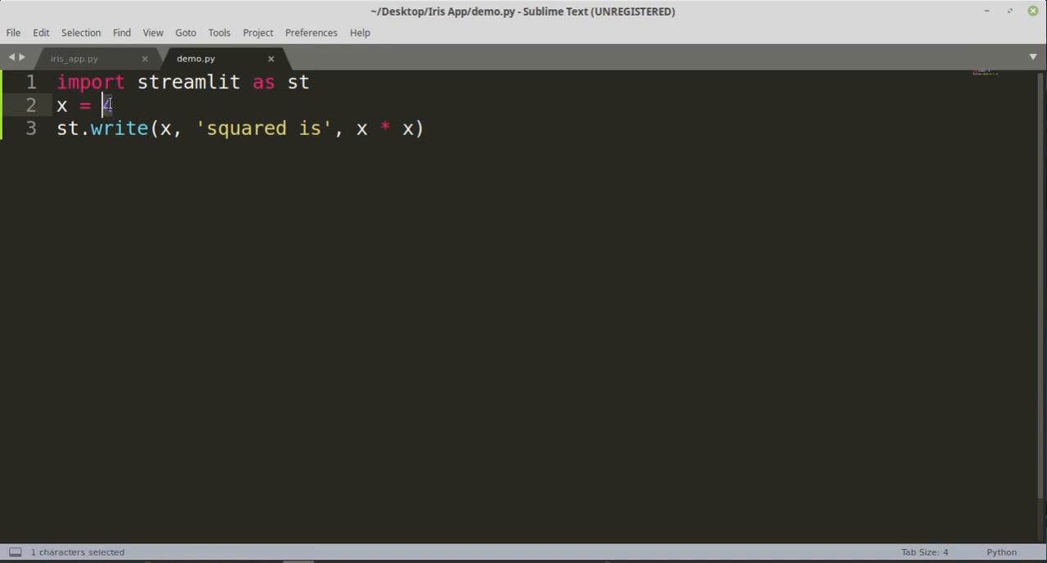
{"action": "type", "text": "10"}
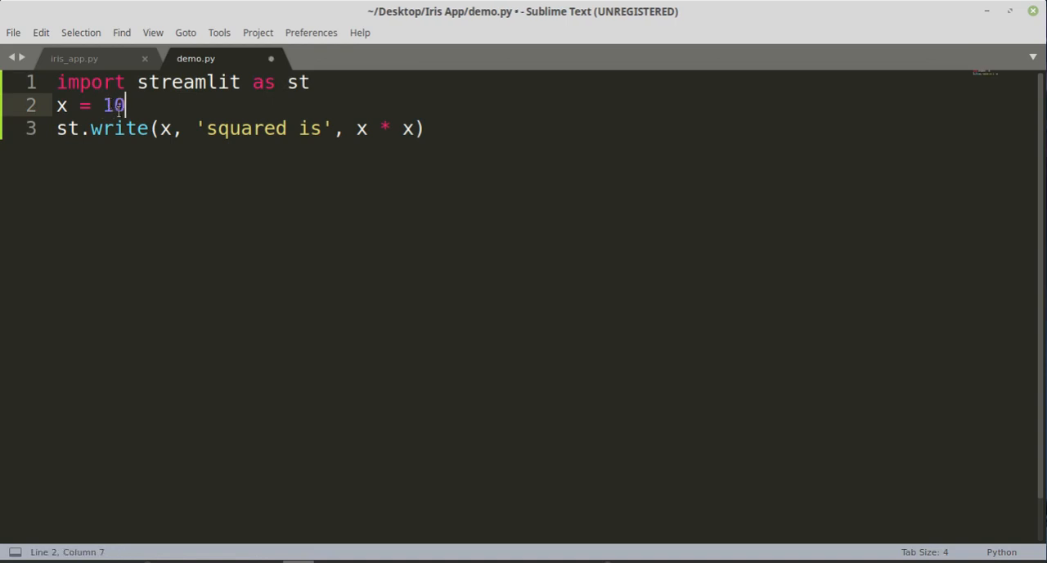
{"action": "left_click", "coordinate": [424, 128]}
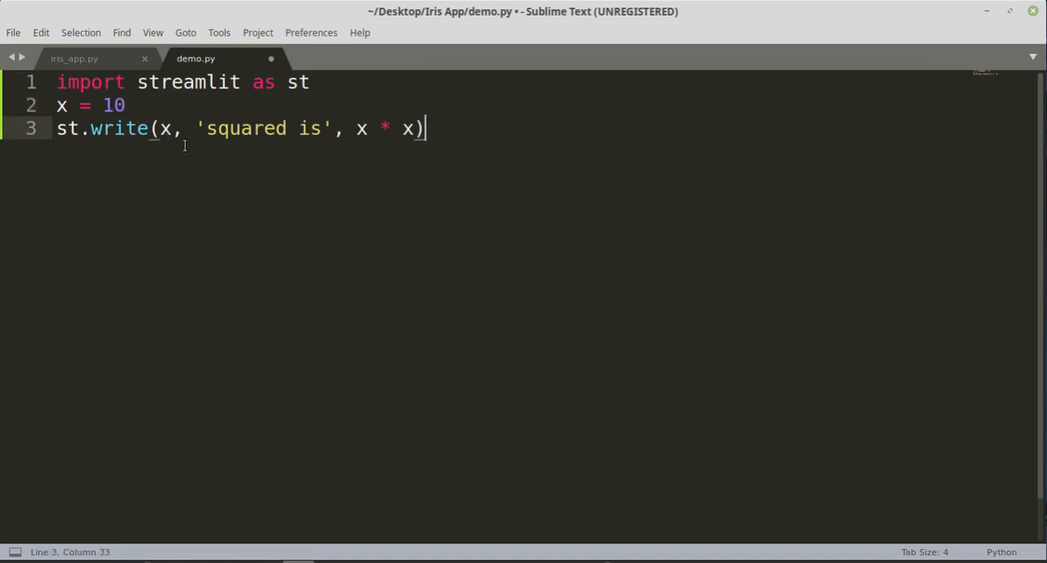
{"action": "mouse_move", "coordinate": [372, 205]}
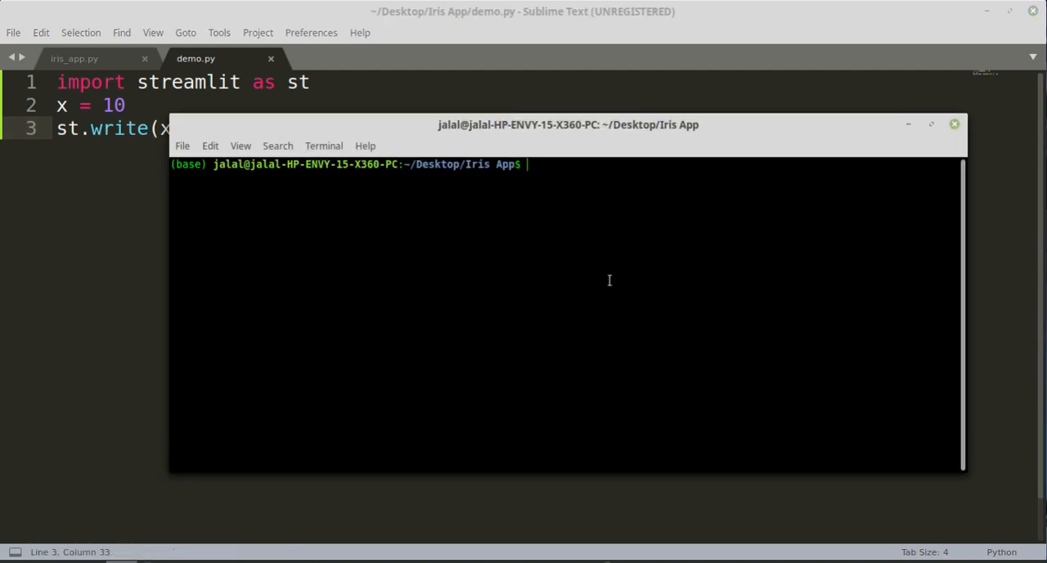
Step: Run 'streamlit run demo.py' in the terminal to show '10 squared is 100'
{"action": "type", "text": "s"}
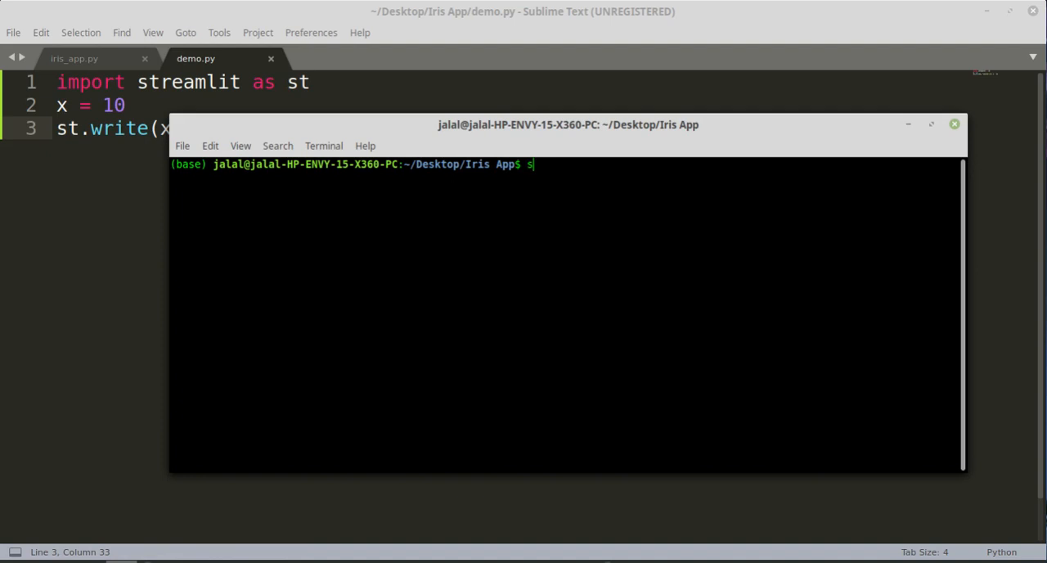
{"action": "type", "text": "treamlit"}
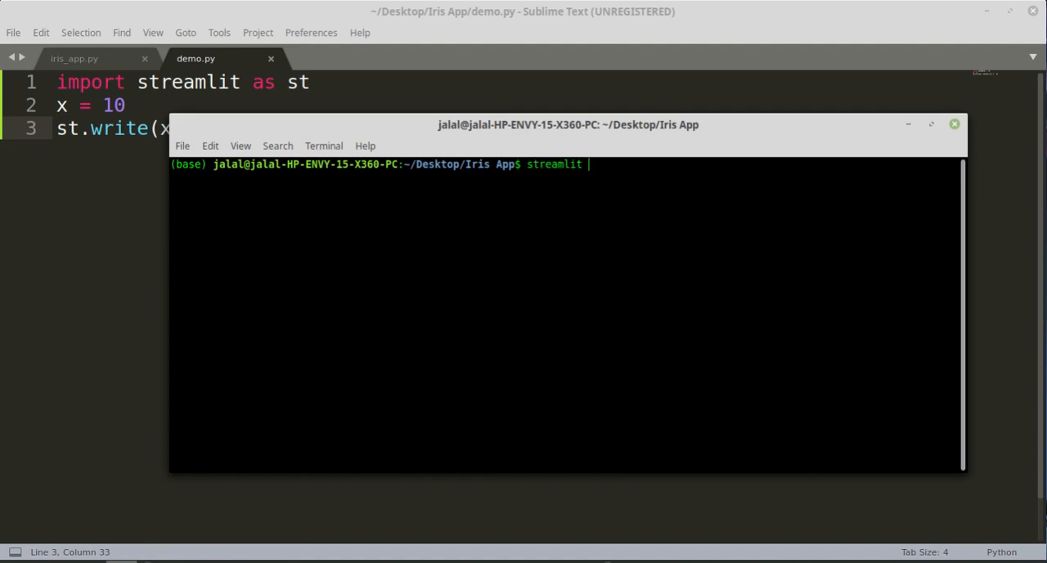
{"action": "type", "text": "run dem"}
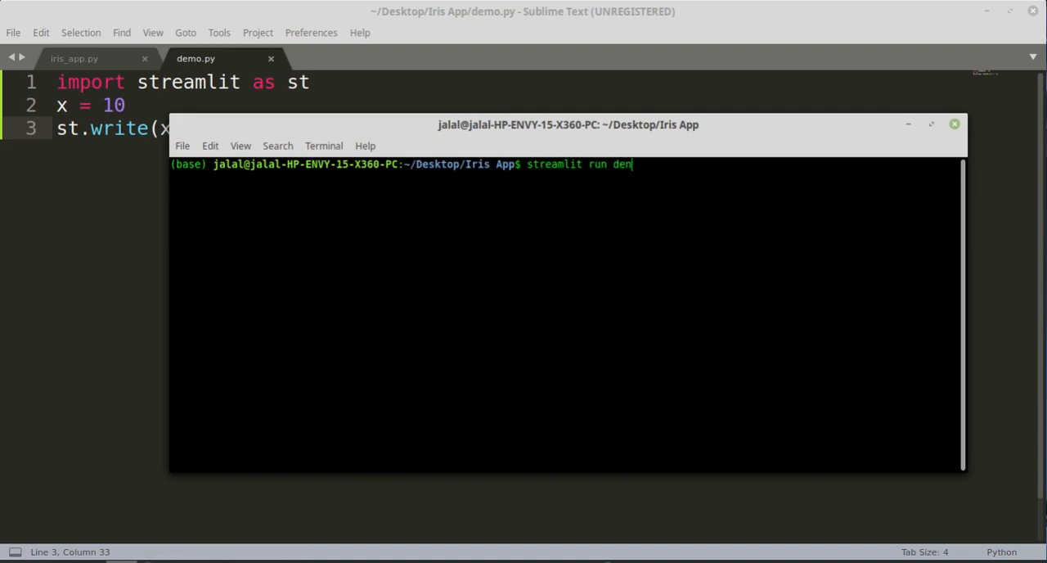
{"action": "type", "text": "o.py"}
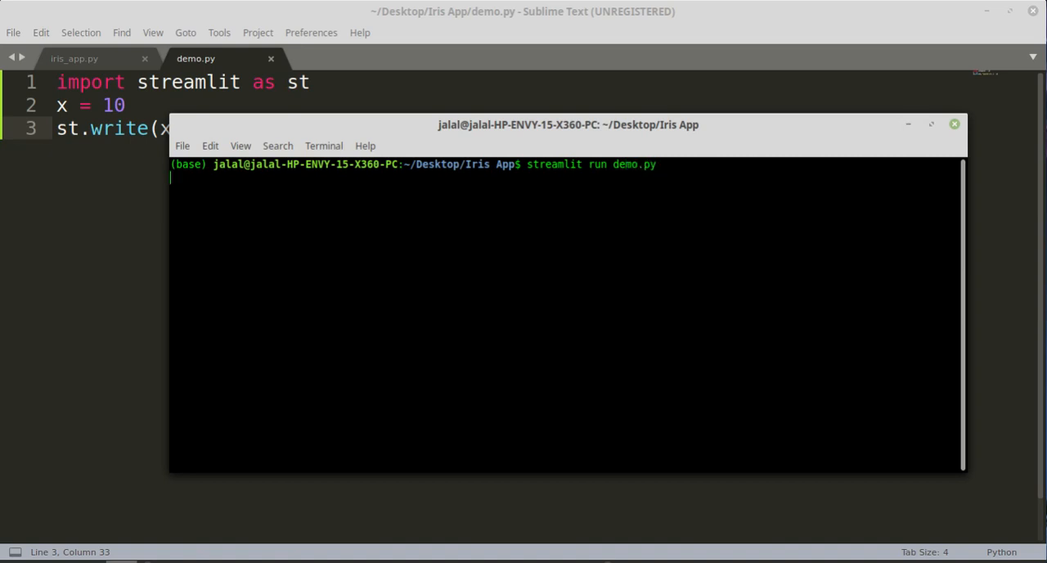
{"action": "key", "text": "Return"}
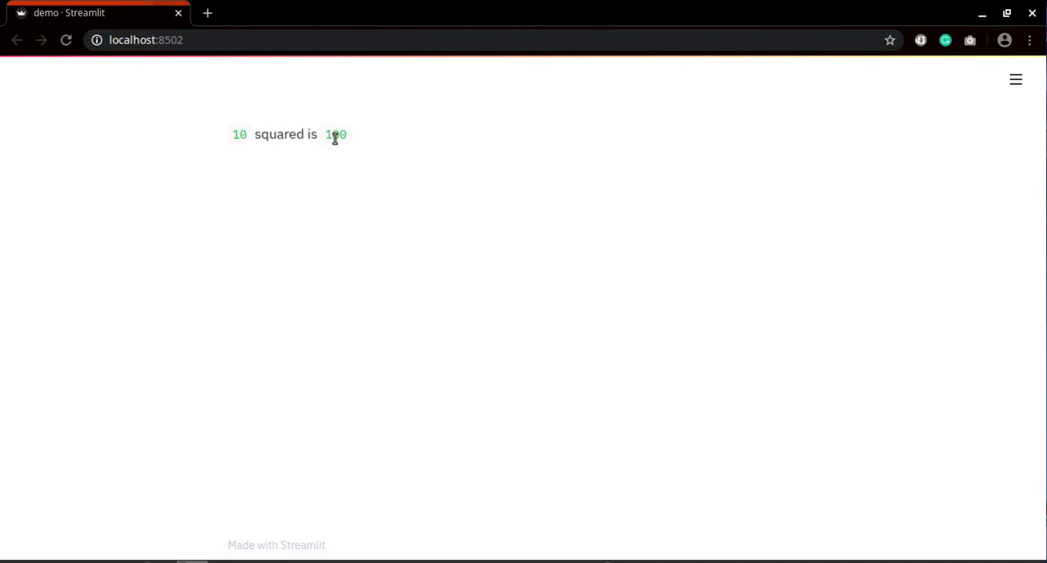
{"action": "mouse_move", "coordinate": [177, 537]}
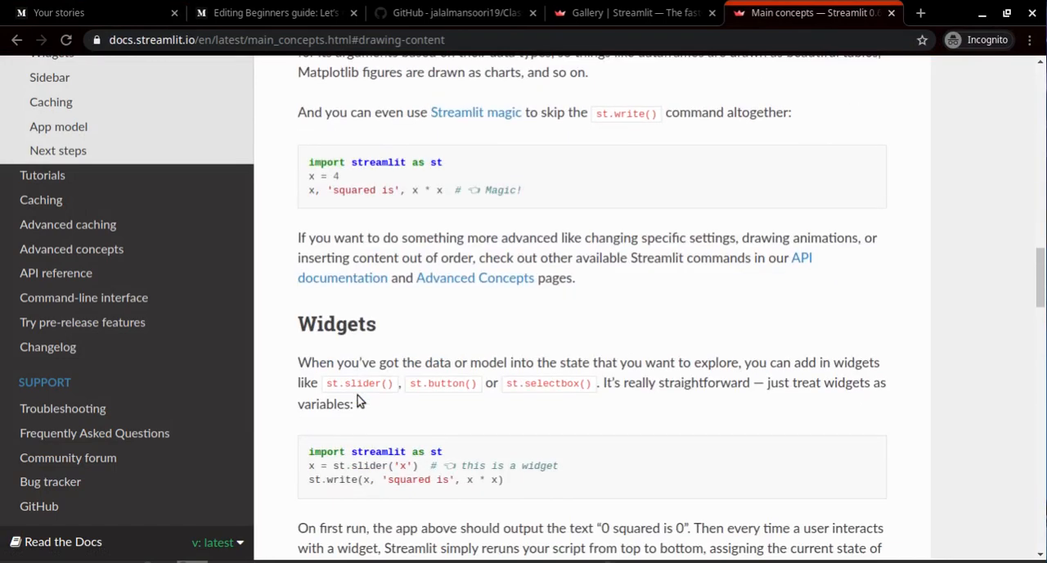
Step: Copy the slider and write lines from the docs' Widgets example into demo.py
{"action": "scroll", "scroll_direction": "down", "scroll_amount": 3}
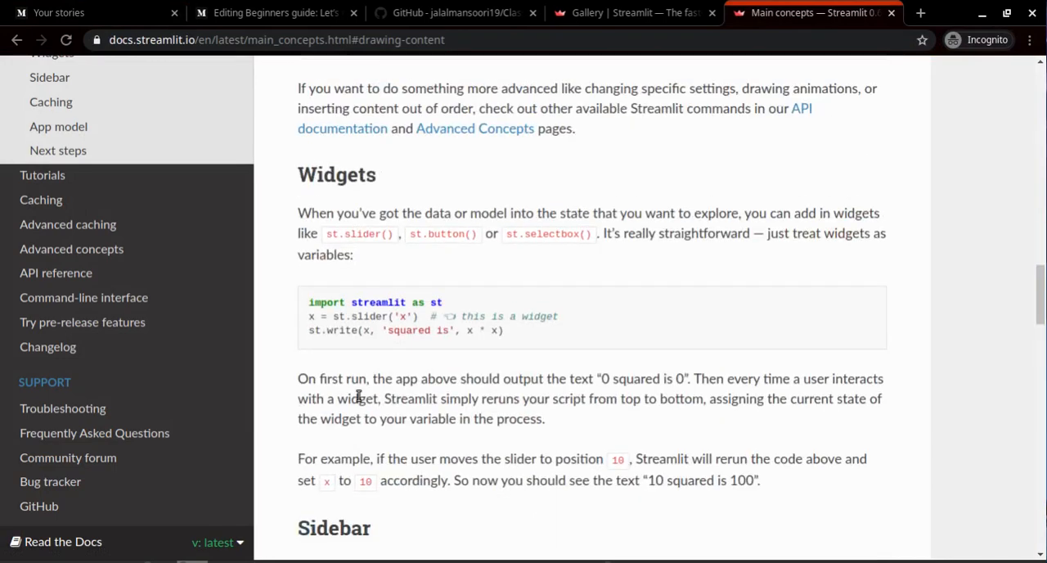
{"action": "scroll", "scroll_direction": "down", "scroll_amount": 3}
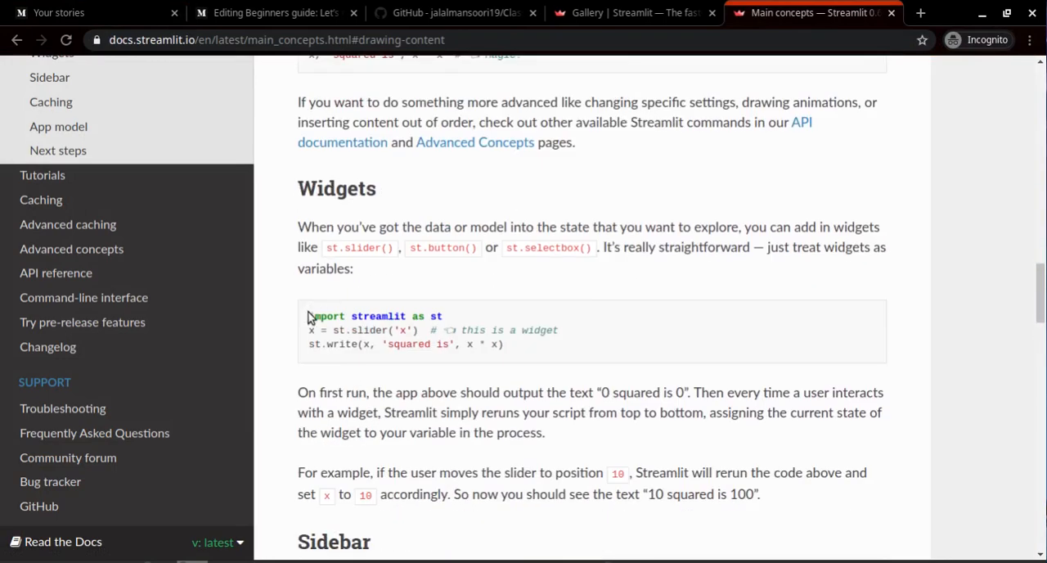
{"action": "left_click_drag", "start_coordinate": [309, 329], "coordinate": [505, 343]}
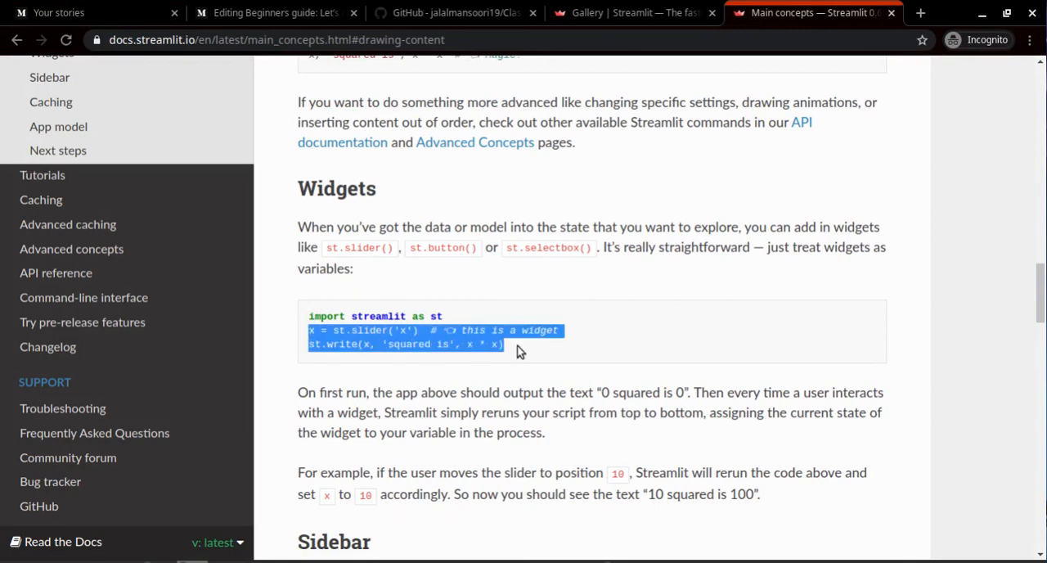
{"action": "left_click", "coordinate": [468, 390]}
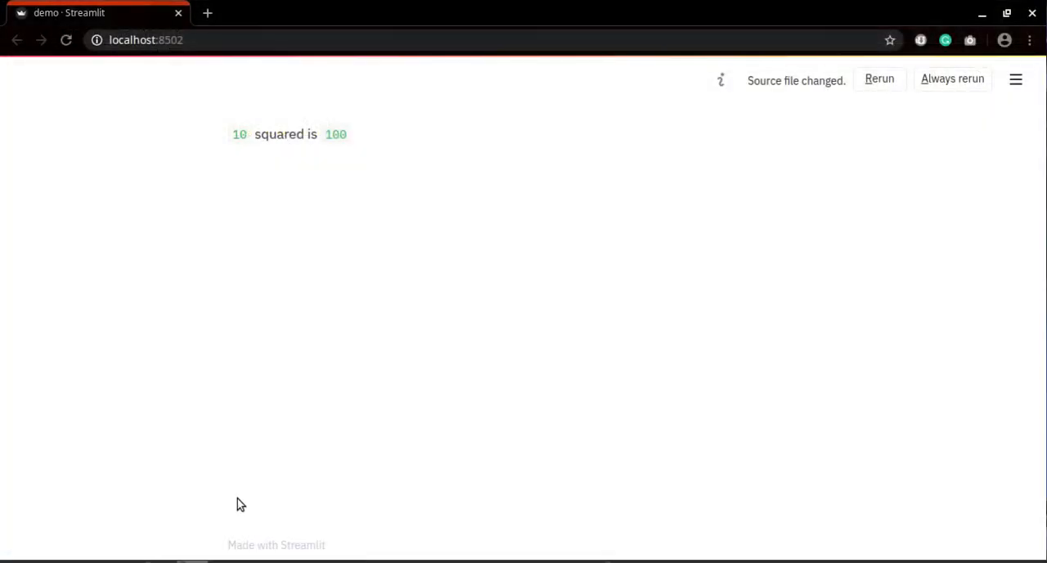
{"action": "mouse_move", "coordinate": [796, 148]}
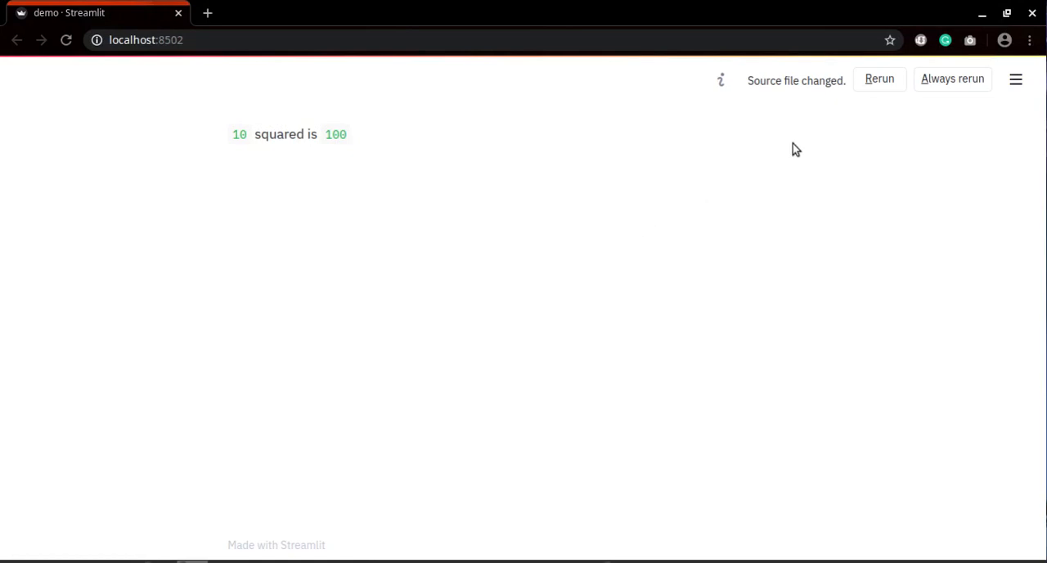
{"action": "mouse_move", "coordinate": [790, 90]}
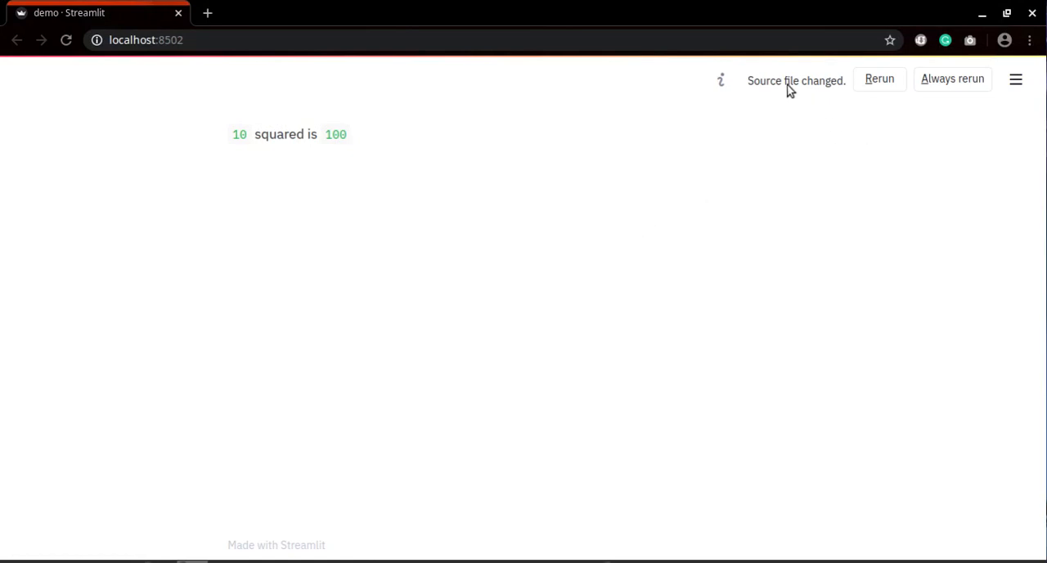
{"action": "mouse_move", "coordinate": [818, 92]}
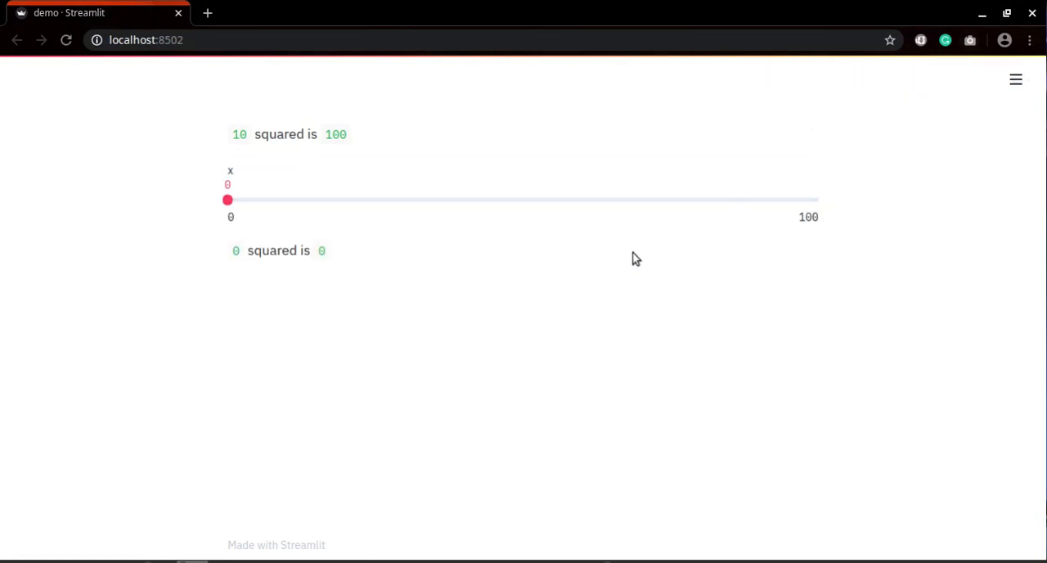
Step: Drag the x slider through 21, 51 and 62, then back down to 25
{"action": "left_click_drag", "start_coordinate": [228, 200], "coordinate": [352, 199]}
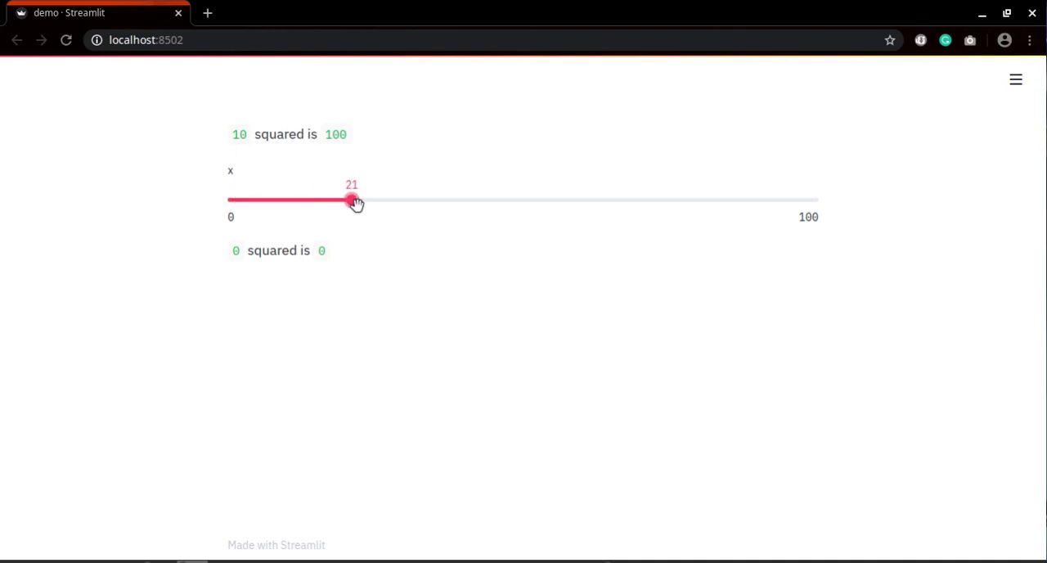
{"action": "left_click_drag", "start_coordinate": [352, 200], "coordinate": [528, 200]}
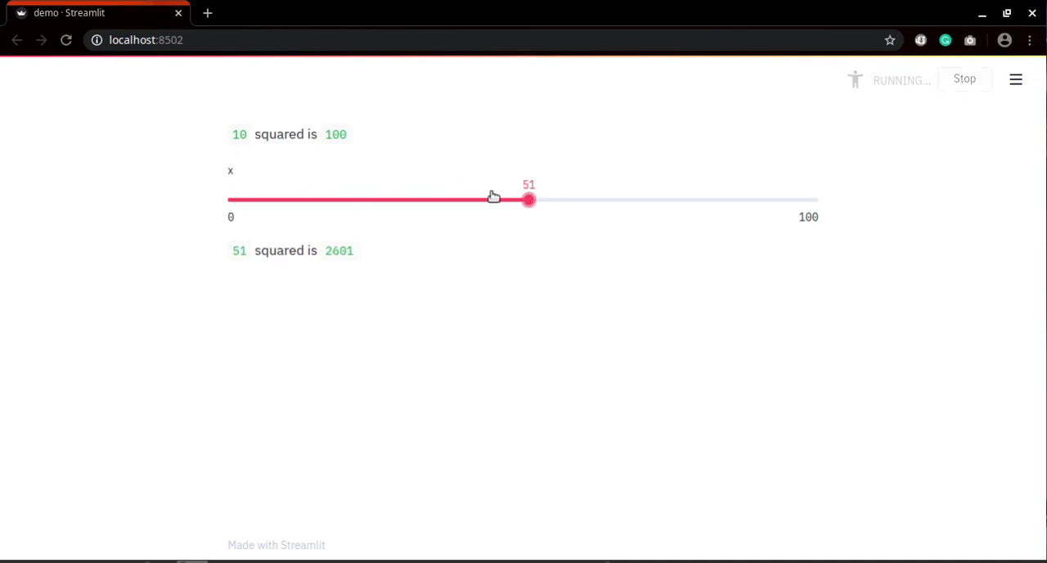
{"action": "left_click_drag", "start_coordinate": [529, 200], "coordinate": [593, 200]}
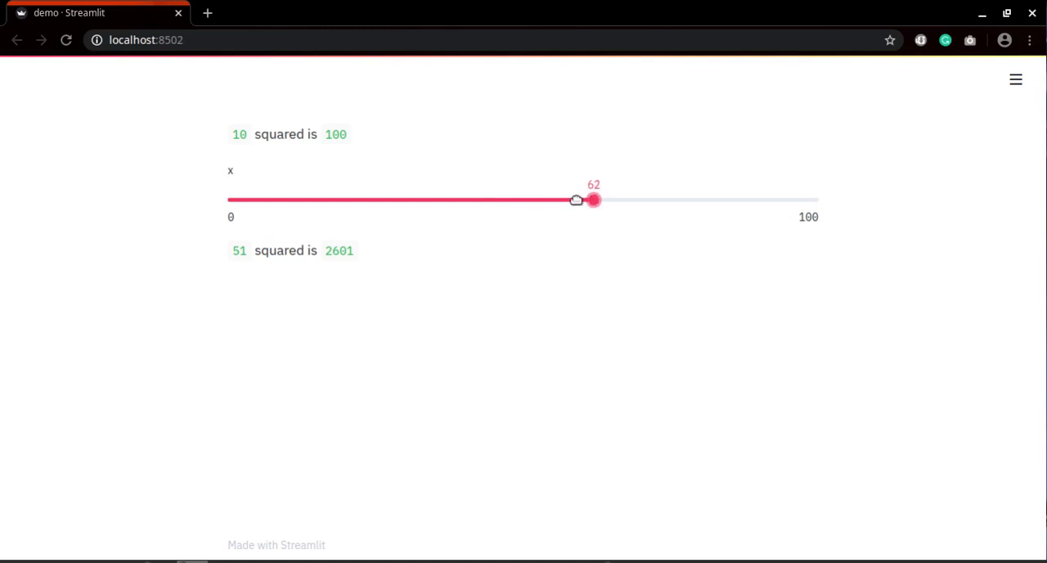
{"action": "left_click_drag", "start_coordinate": [593, 199], "coordinate": [375, 200]}
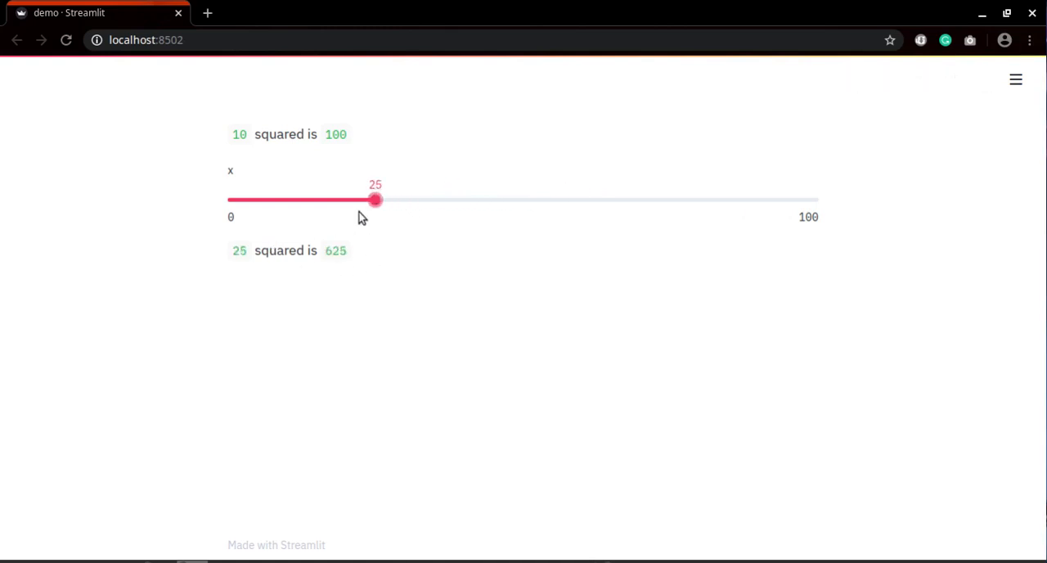
{"action": "left_click_drag", "start_coordinate": [375, 199], "coordinate": [298, 199]}
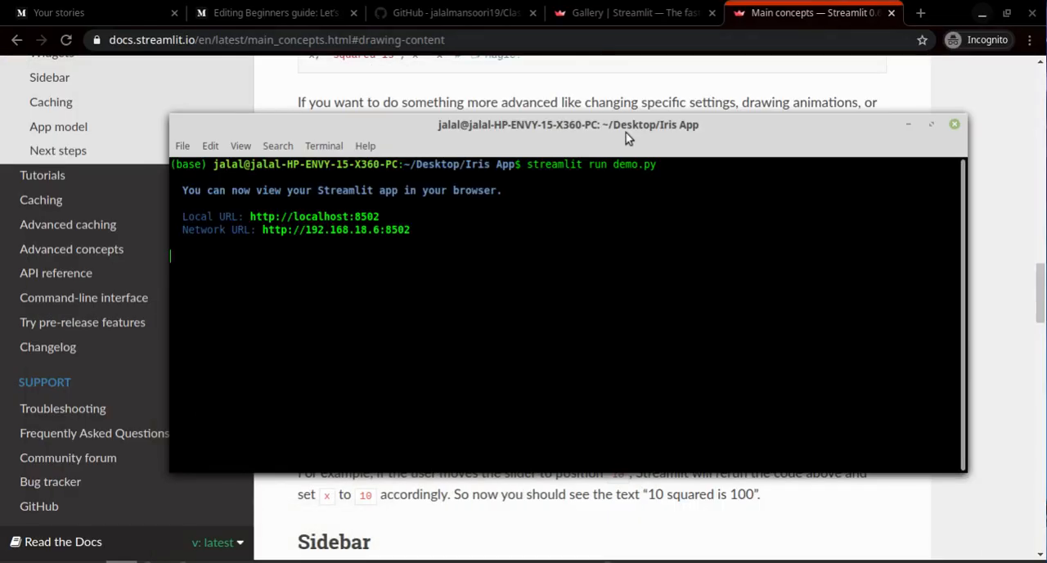
Step: Stop the demo server and launch 'streamlit run iris_app.py' on localhost:8502
{"action": "key", "text": "ctrl+c"}
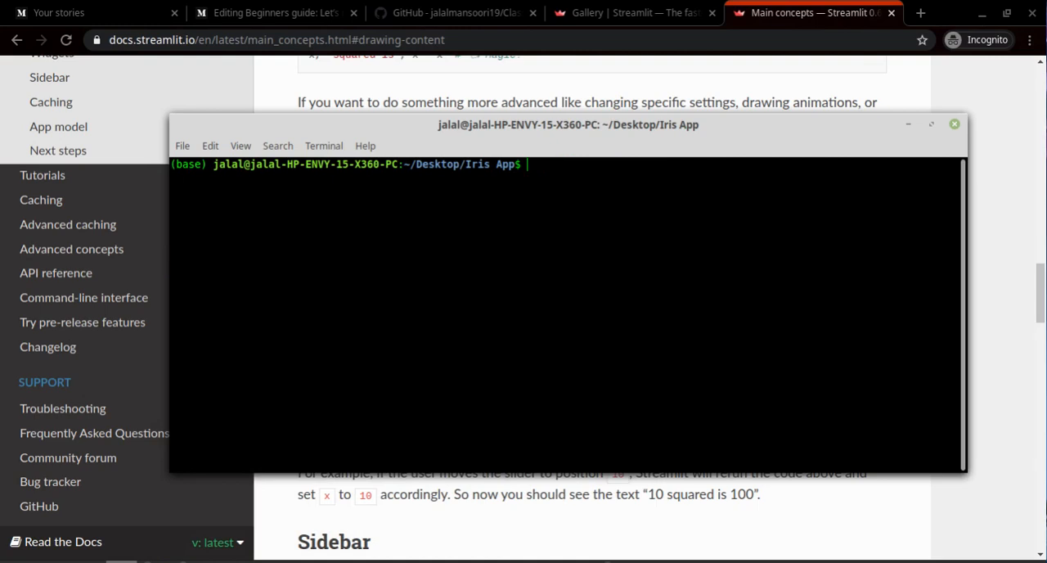
{"action": "type", "text": "stre"}
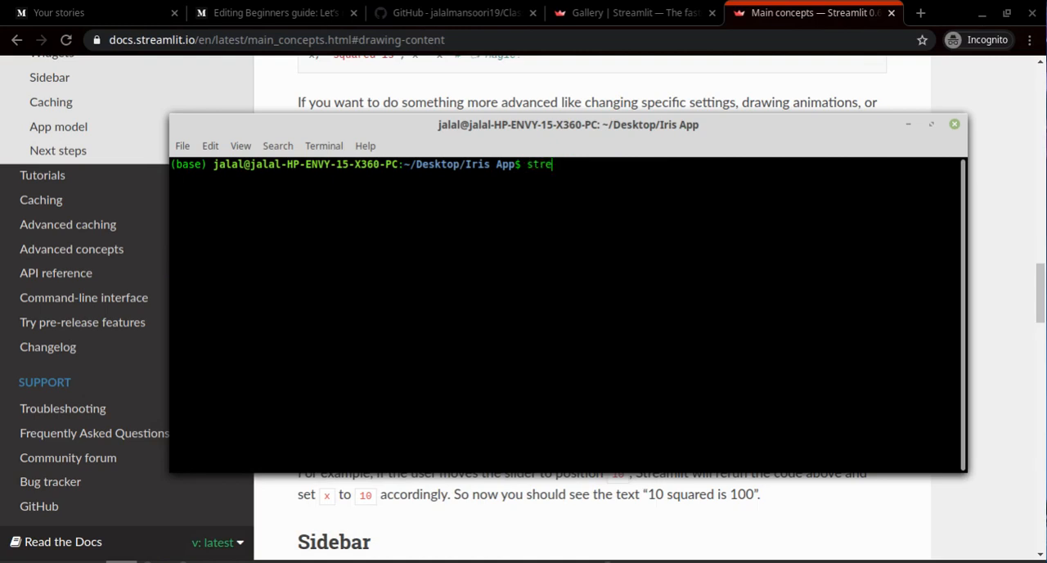
{"action": "type", "text": "amlit"}
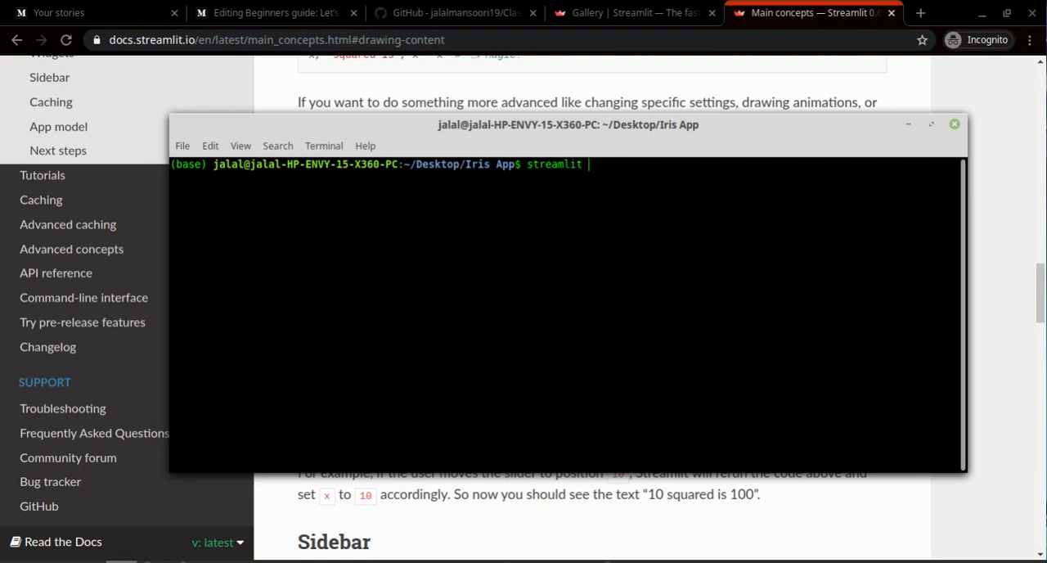
{"action": "key", "text": "BackSpace"}
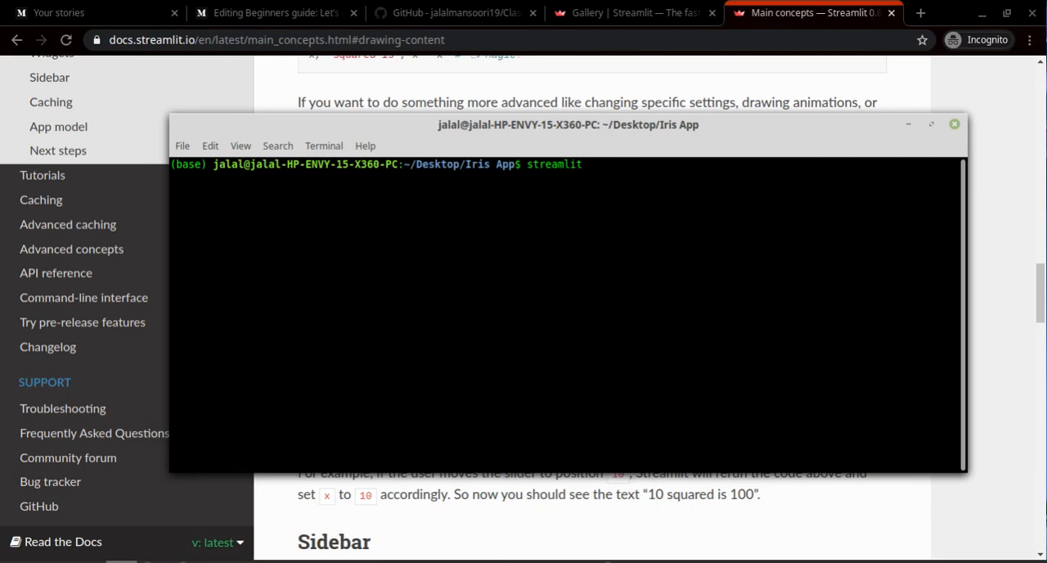
{"action": "type", "text": "r"}
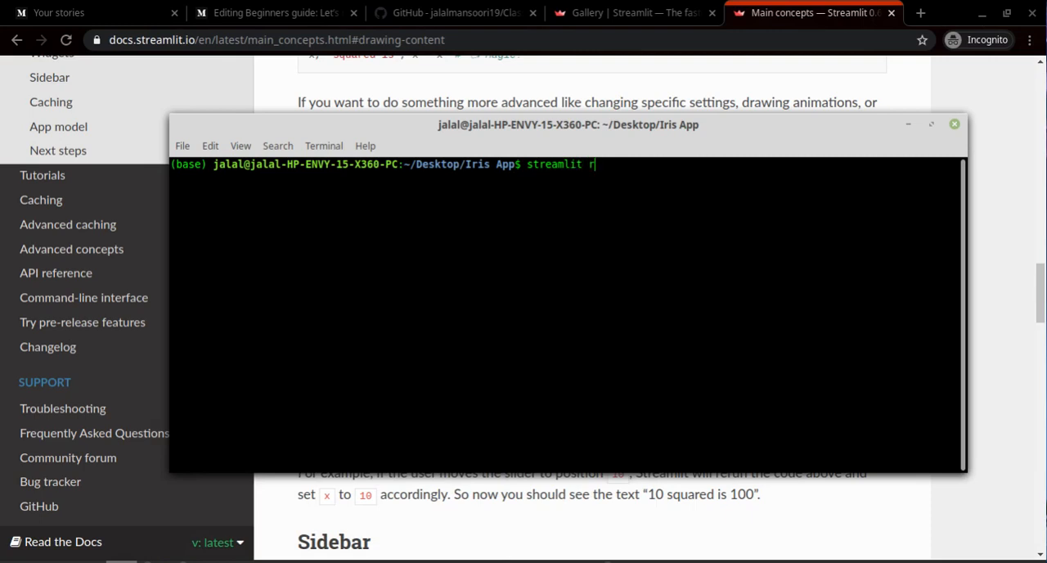
{"action": "type", "text": "un iris"}
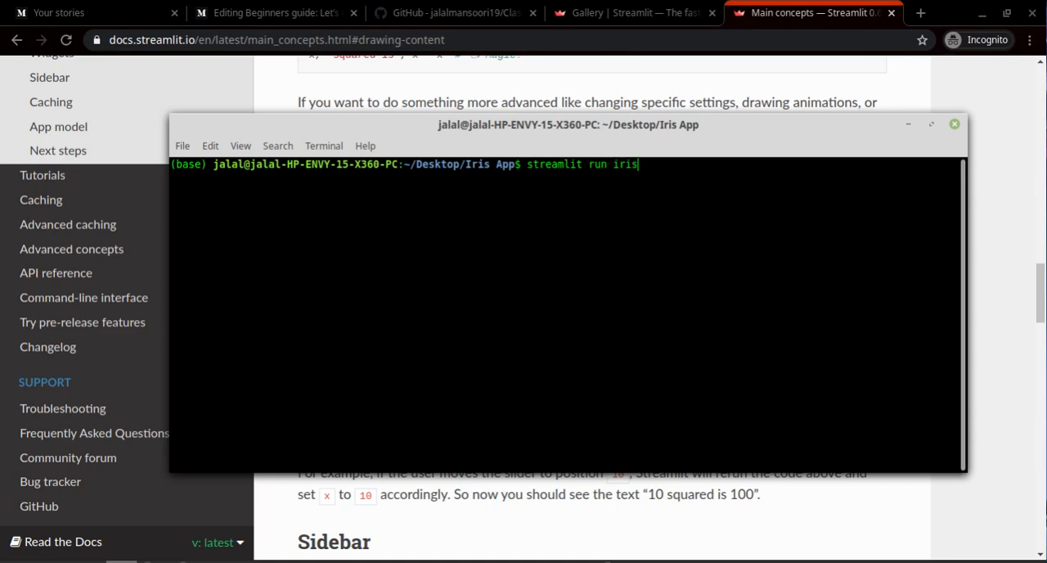
{"action": "type", "text": "_app.py"}
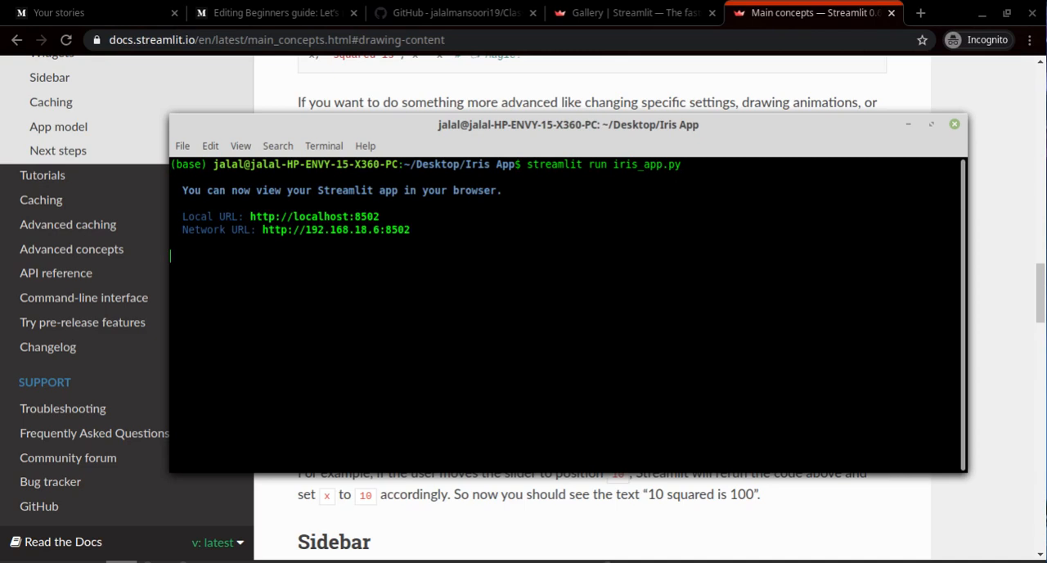
{"action": "mouse_move", "coordinate": [433, 317]}
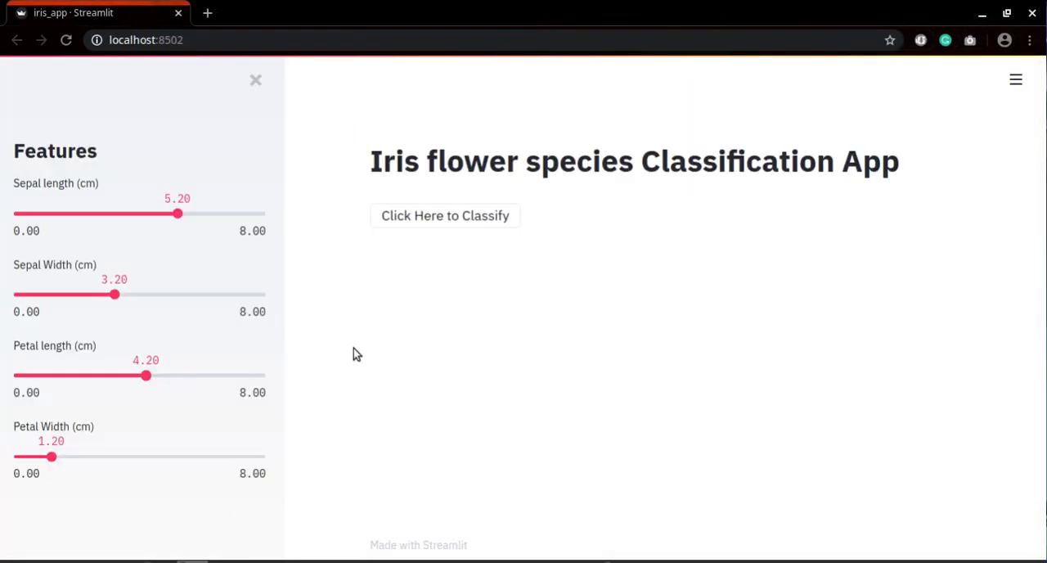
{"action": "mouse_move", "coordinate": [208, 152]}
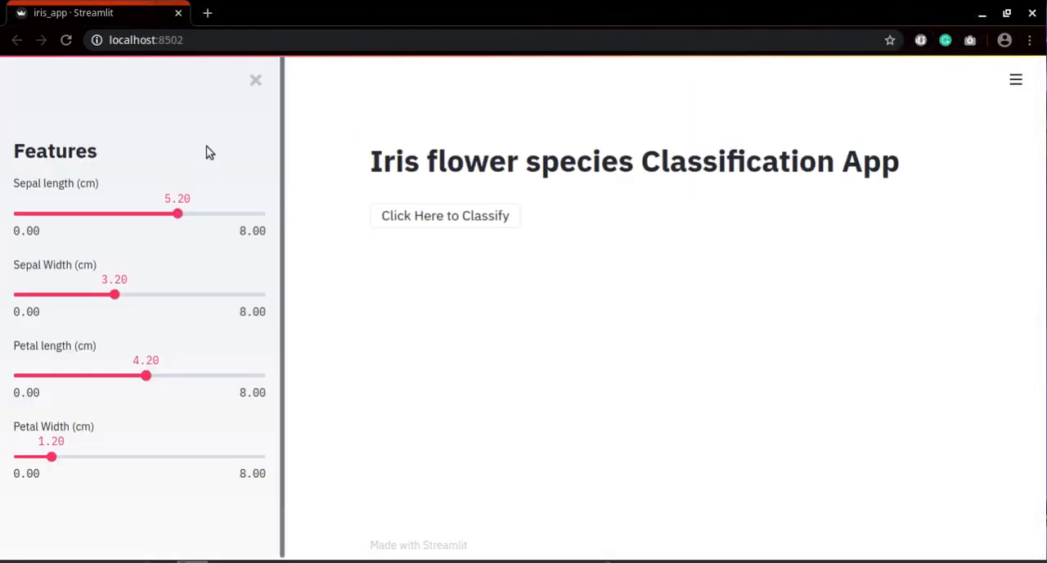
{"action": "mouse_move", "coordinate": [365, 166]}
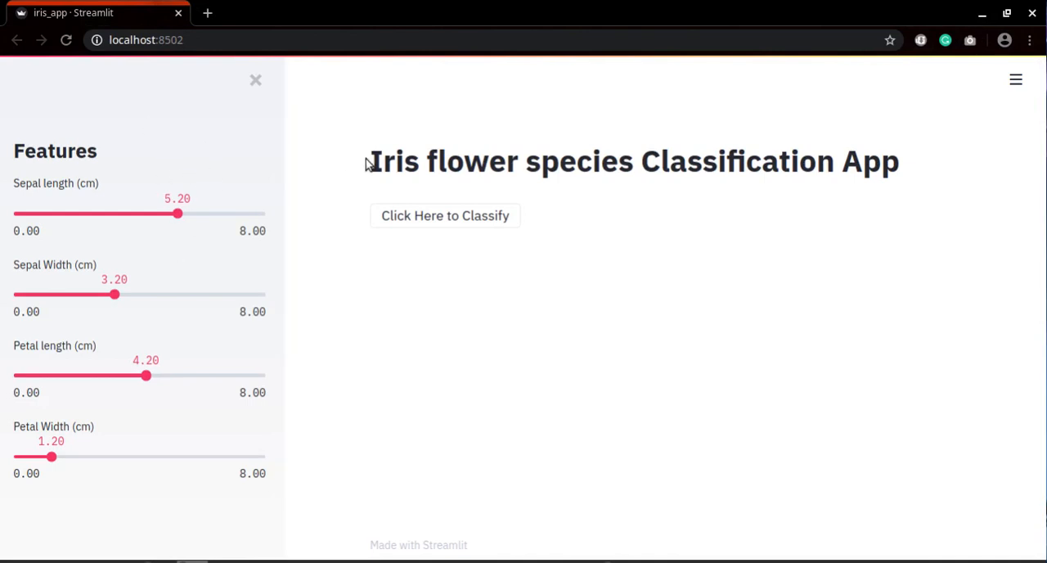
{"action": "mouse_move", "coordinate": [338, 180]}
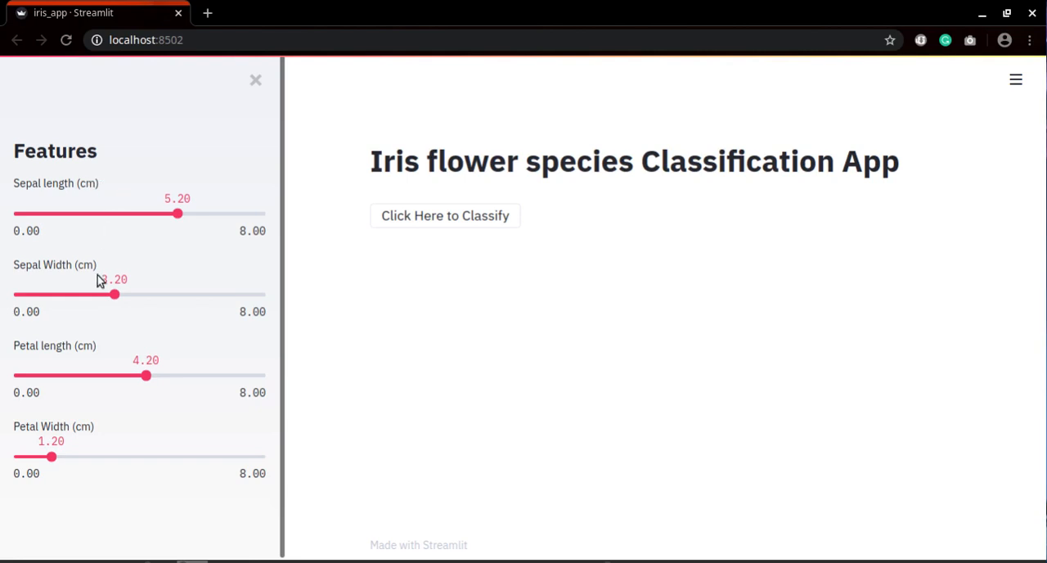
{"action": "mouse_move", "coordinate": [92, 354]}
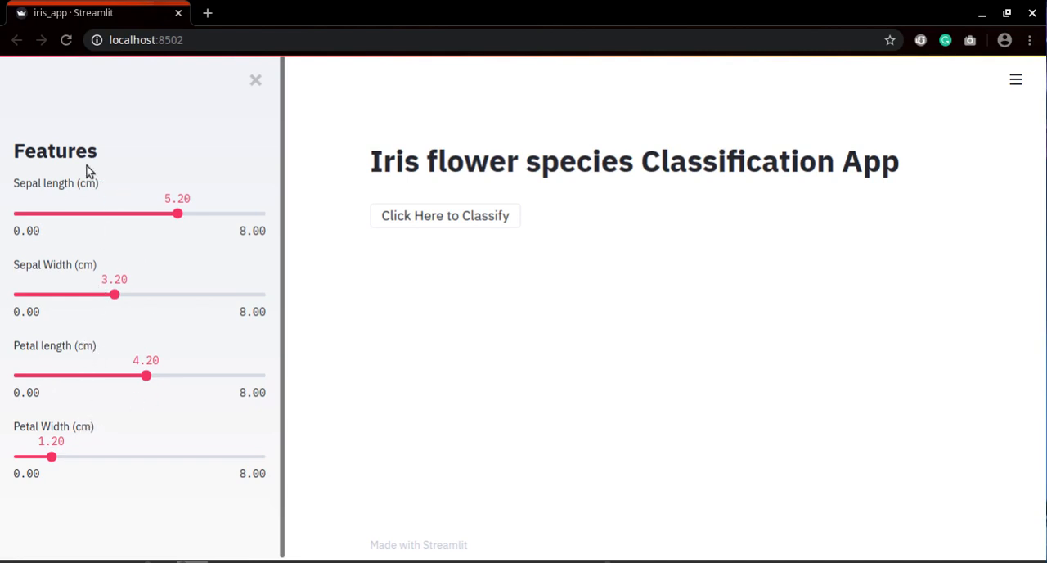
{"action": "mouse_move", "coordinate": [171, 263]}
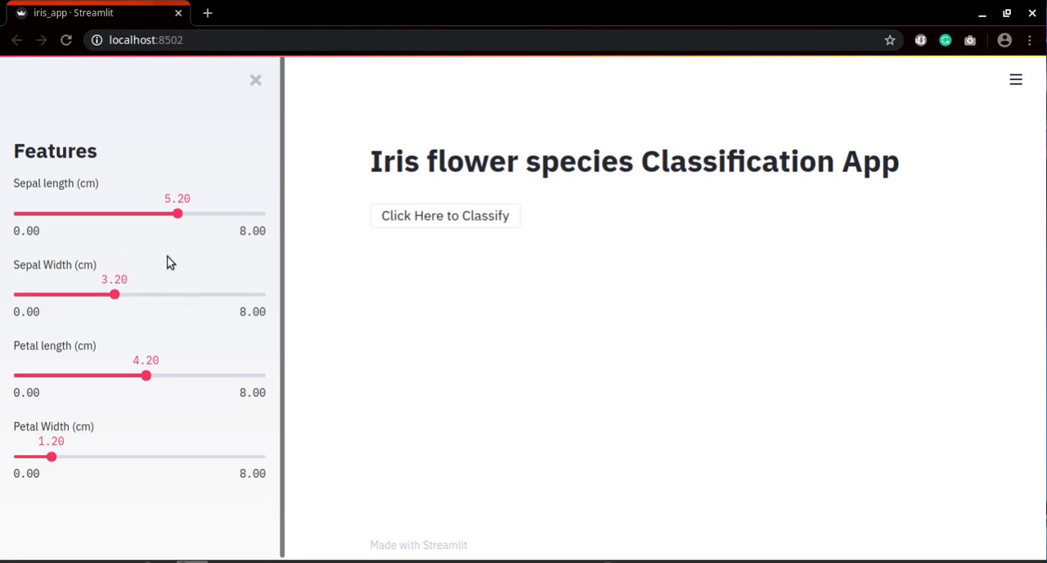
{"action": "mouse_move", "coordinate": [367, 375]}
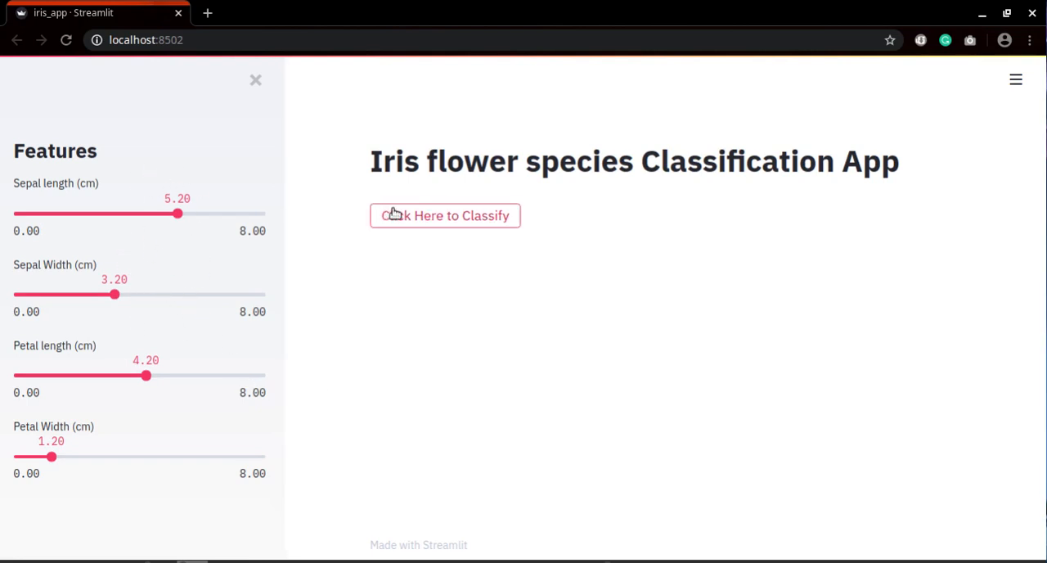
Step: Classify the flower from the current sidebar feature values
{"action": "left_click", "coordinate": [445, 215]}
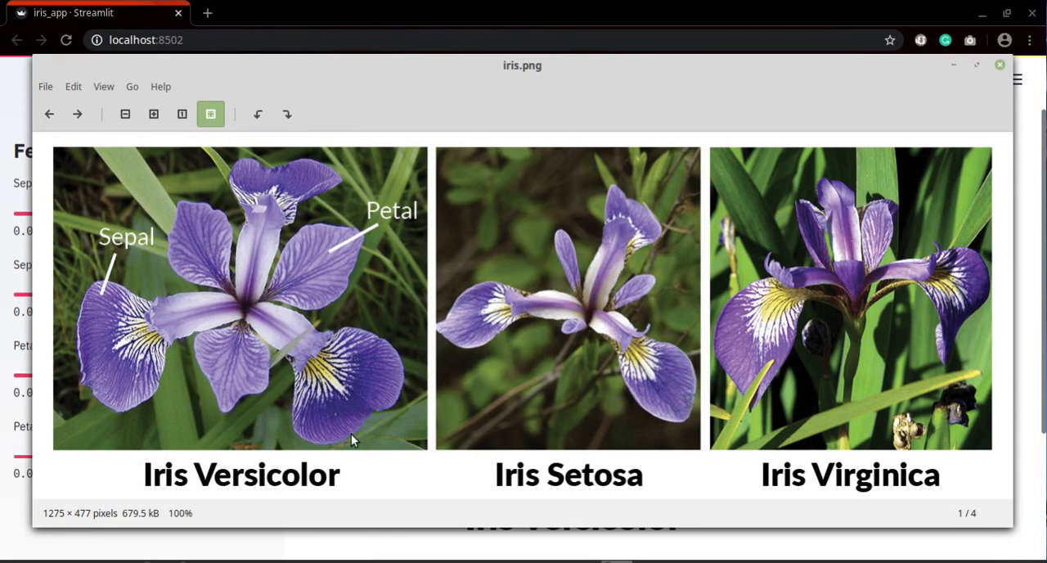
{"action": "mouse_move", "coordinate": [333, 408]}
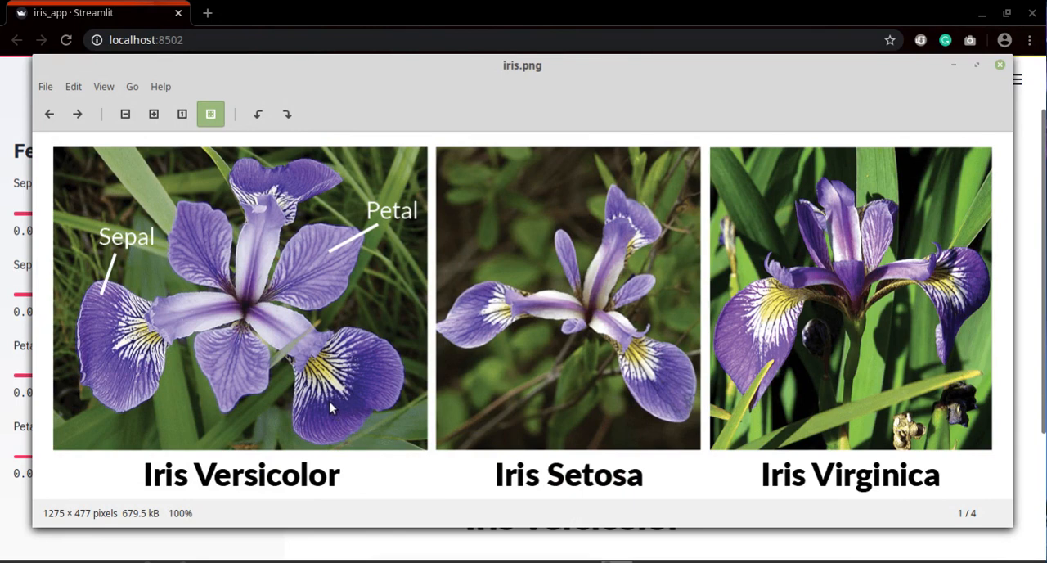
{"action": "mouse_move", "coordinate": [302, 481]}
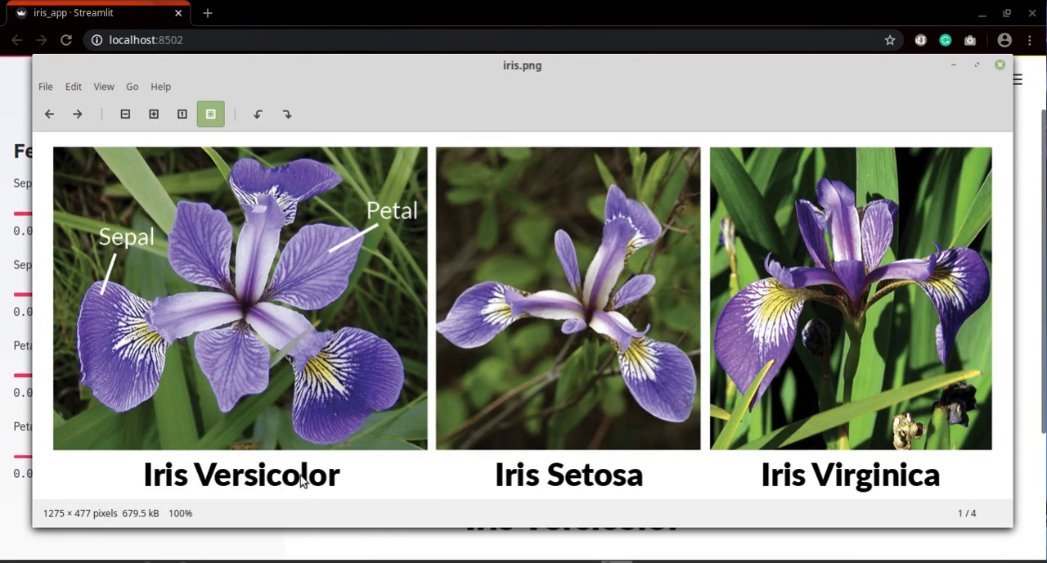
{"action": "mouse_move", "coordinate": [266, 315]}
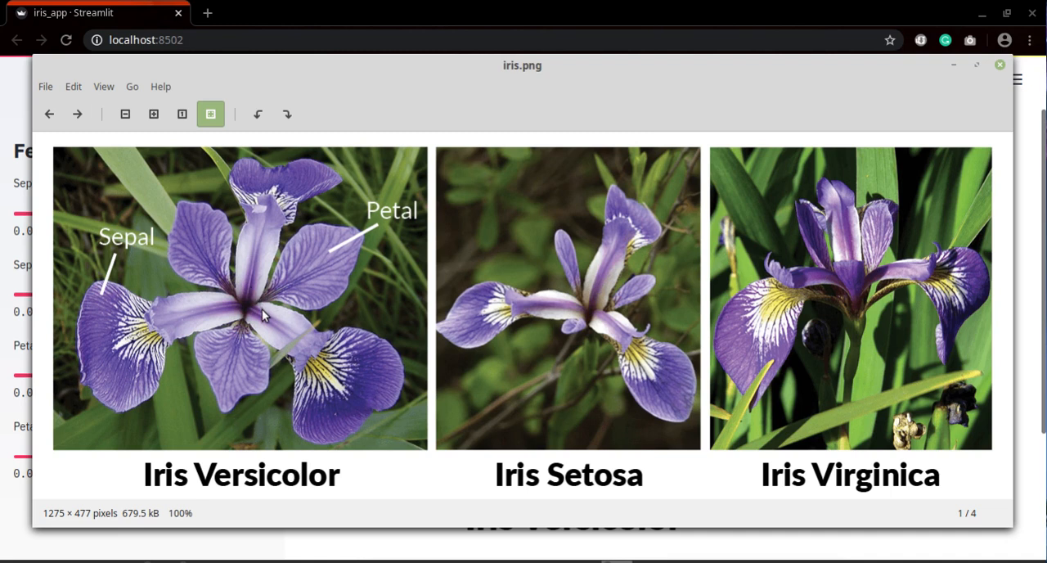
{"action": "mouse_move", "coordinate": [330, 313]}
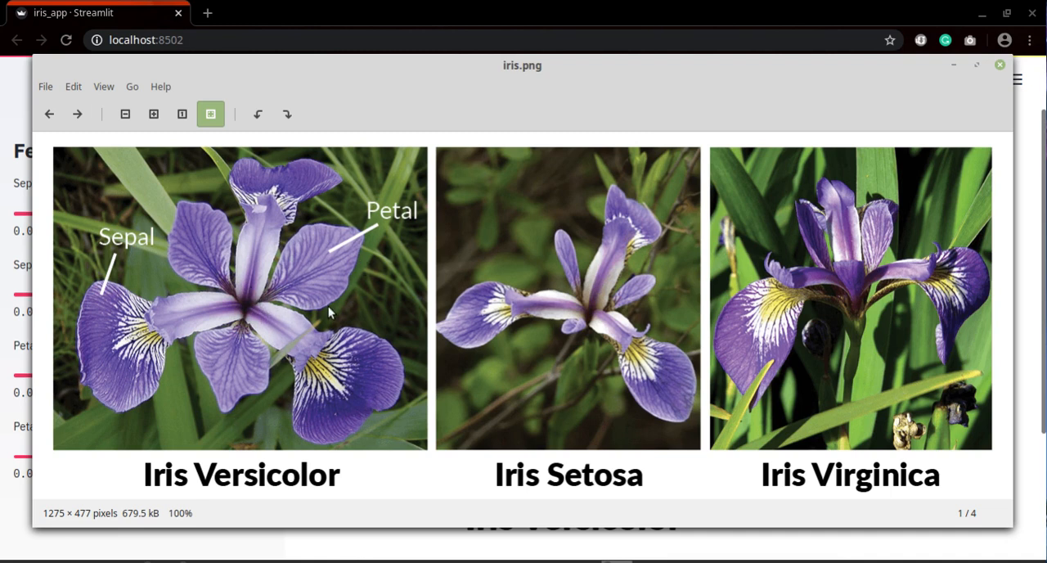
{"action": "mouse_move", "coordinate": [274, 240]}
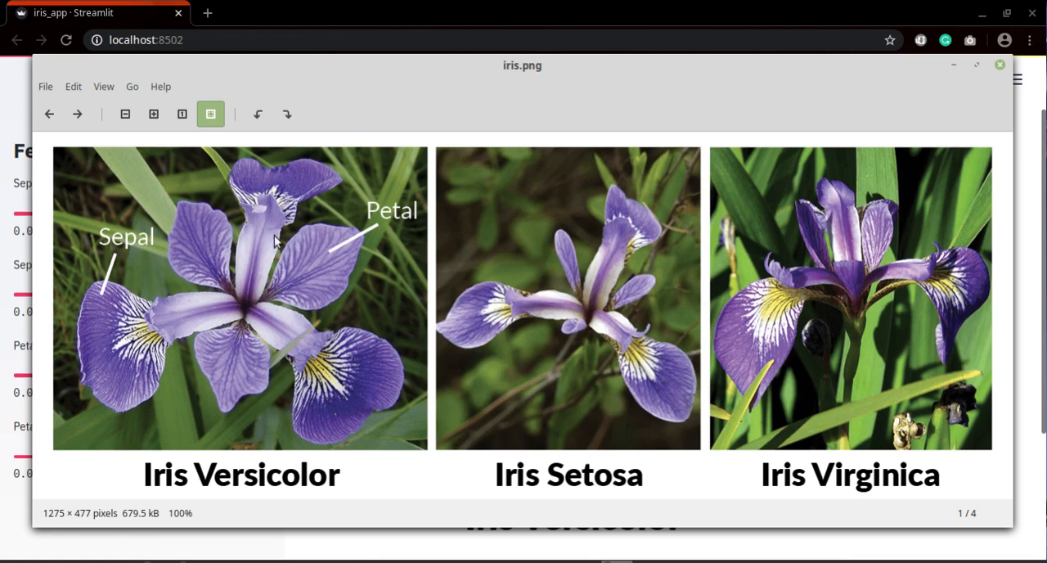
{"action": "mouse_move", "coordinate": [672, 334]}
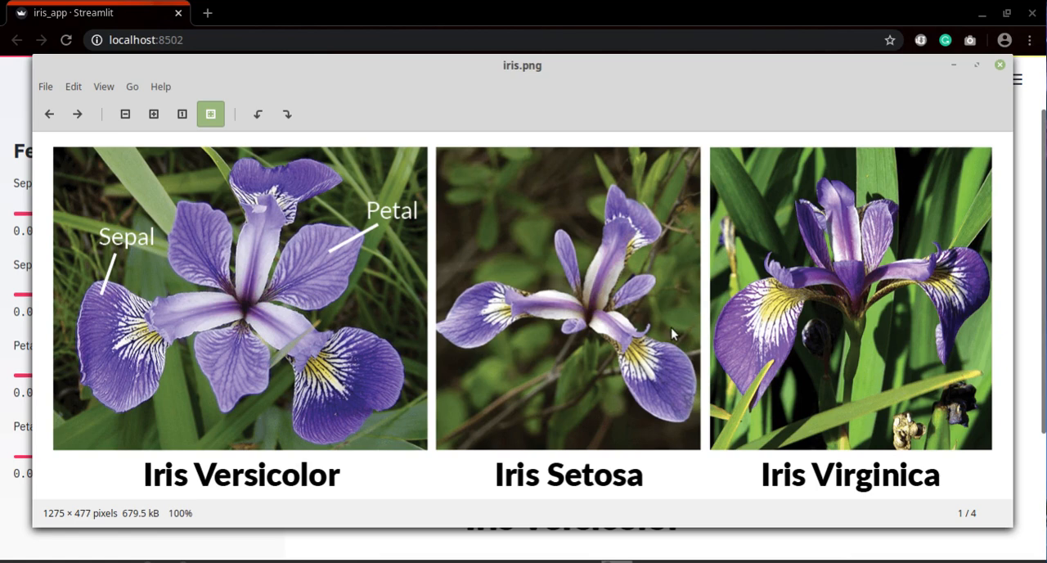
Step: Close the iris.png species comparison image to return to the Versicolor result
{"action": "left_click", "coordinate": [1000, 64]}
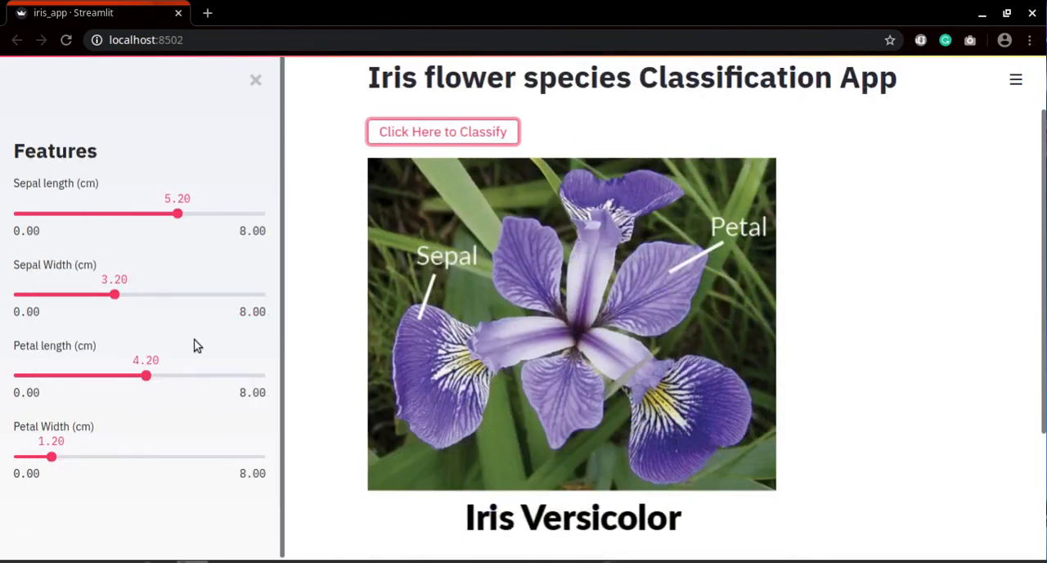
Step: Set sepal length to 1.30, sepal width to 2.00 and petal width to 1.20
{"action": "left_click_drag", "start_coordinate": [177, 213], "coordinate": [171, 213]}
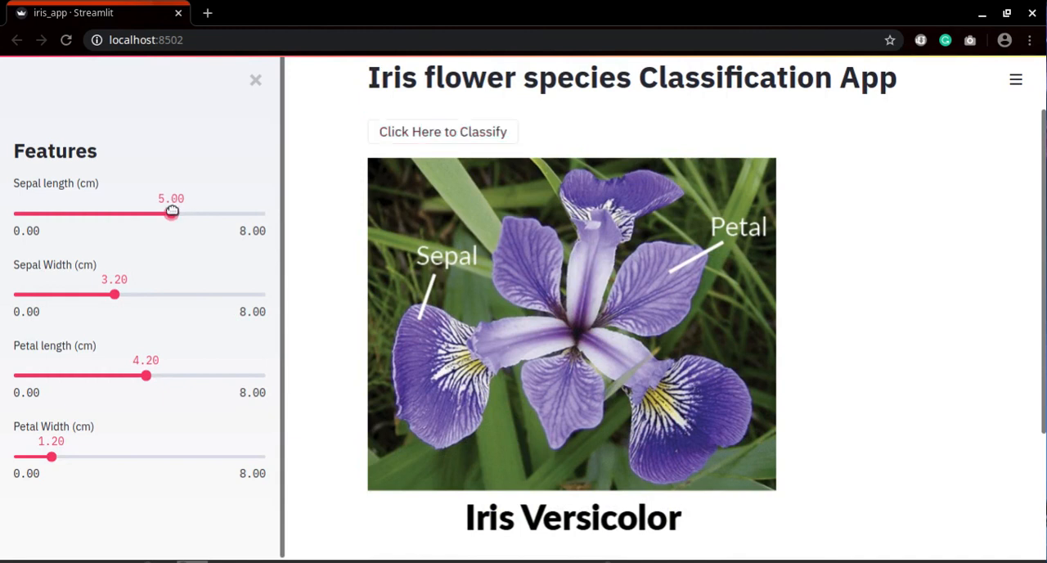
{"action": "left_click_drag", "start_coordinate": [171, 213], "coordinate": [54, 214]}
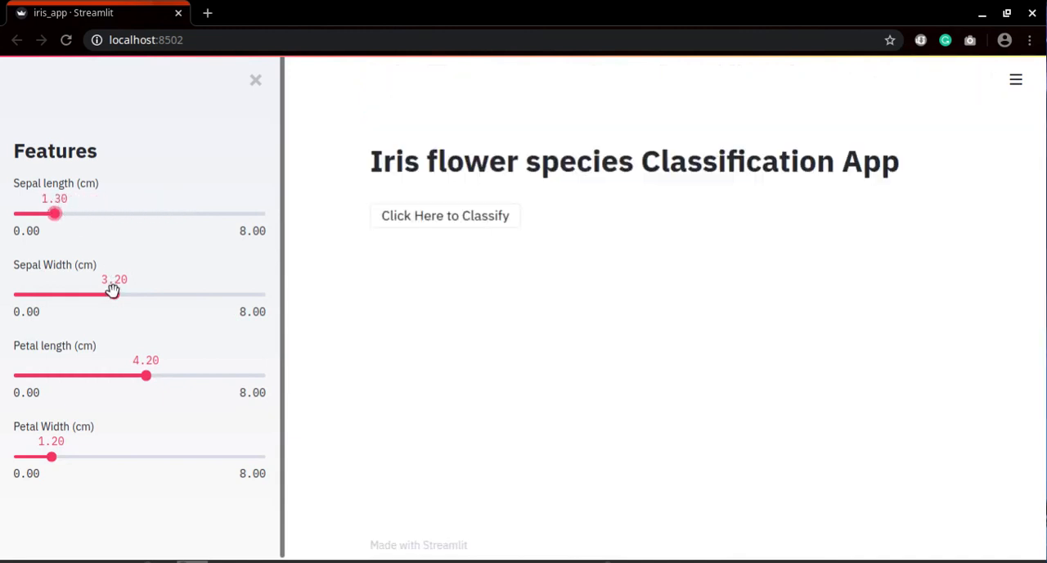
{"action": "left_click_drag", "start_coordinate": [112, 292], "coordinate": [76, 293]}
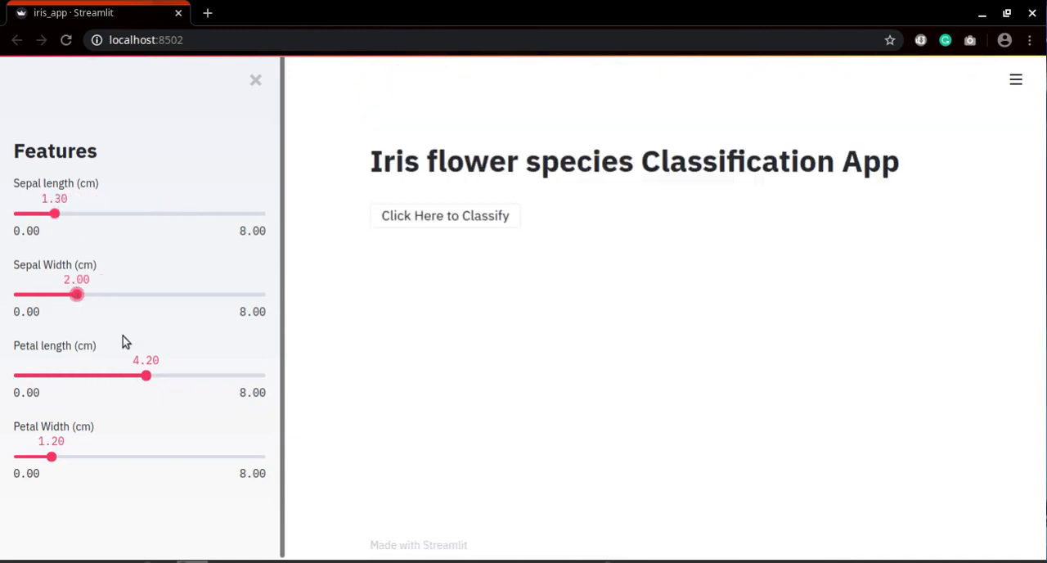
{"action": "mouse_move", "coordinate": [147, 375]}
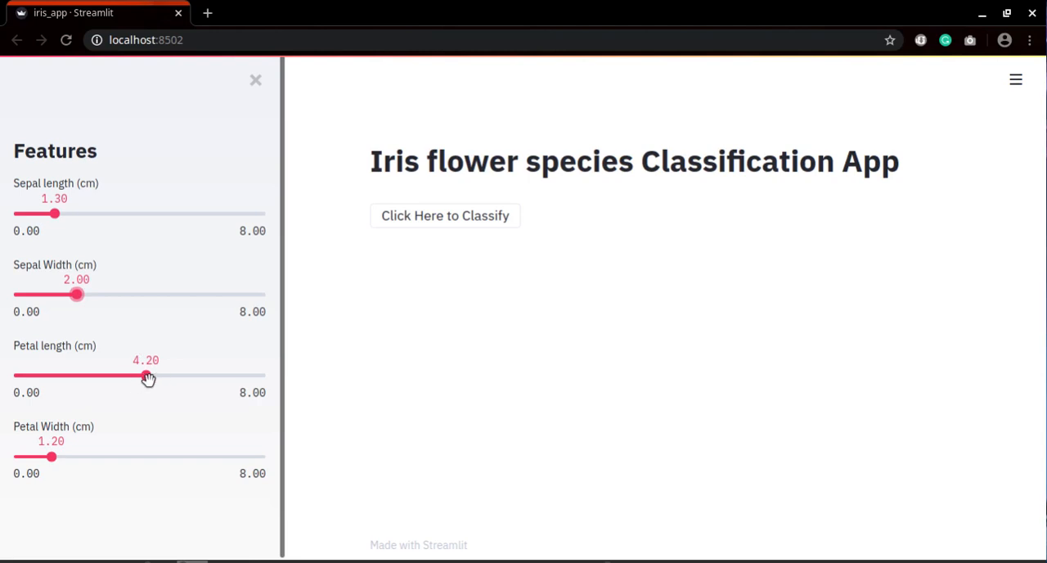
{"action": "left_click_drag", "start_coordinate": [145, 375], "coordinate": [70, 375]}
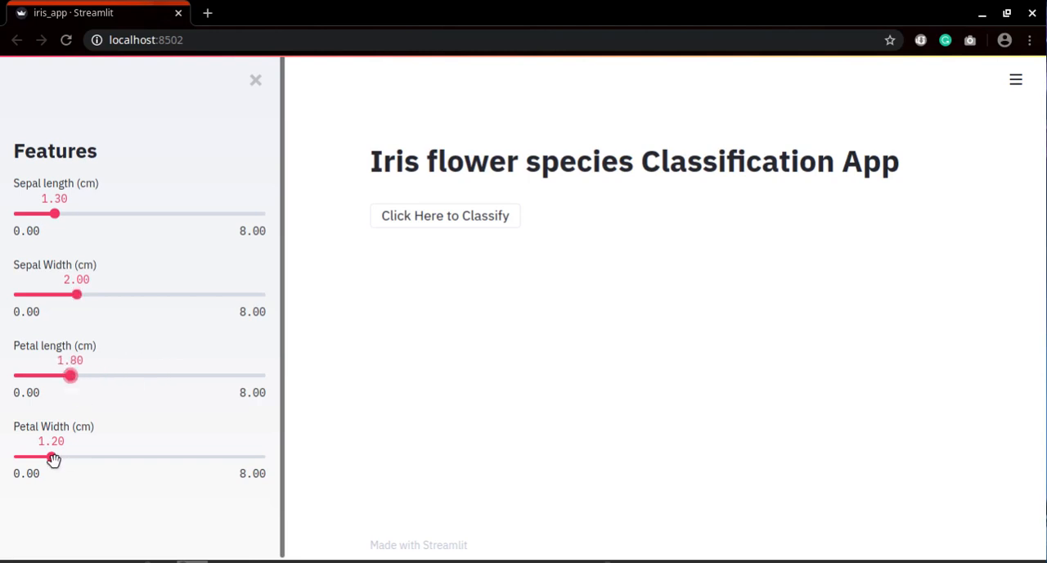
Step: Classify the flower as Iris Setosa, then raise sepal length to 3.50
{"action": "left_click", "coordinate": [445, 216]}
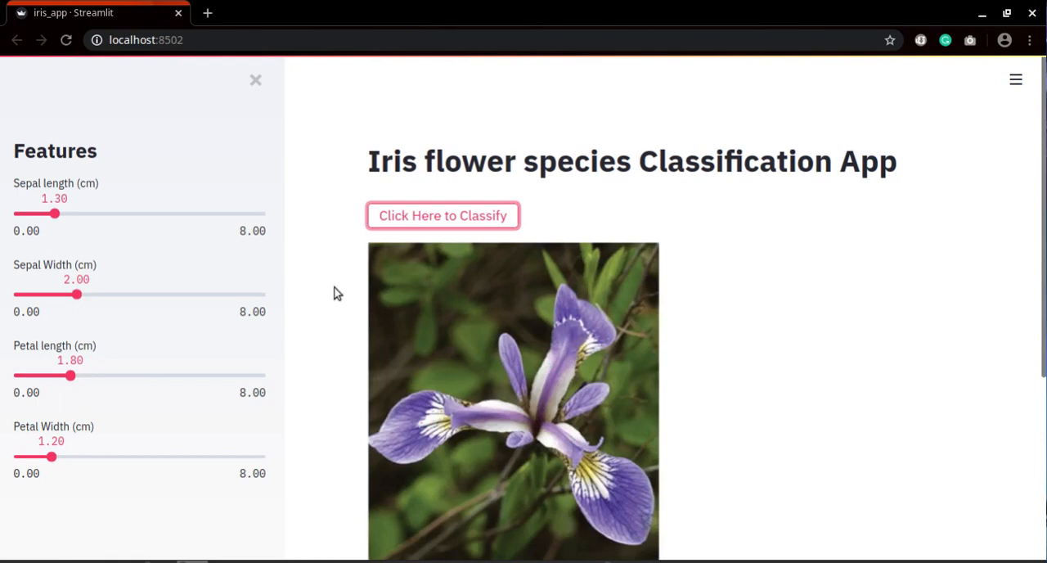
{"action": "left_click", "coordinate": [442, 216]}
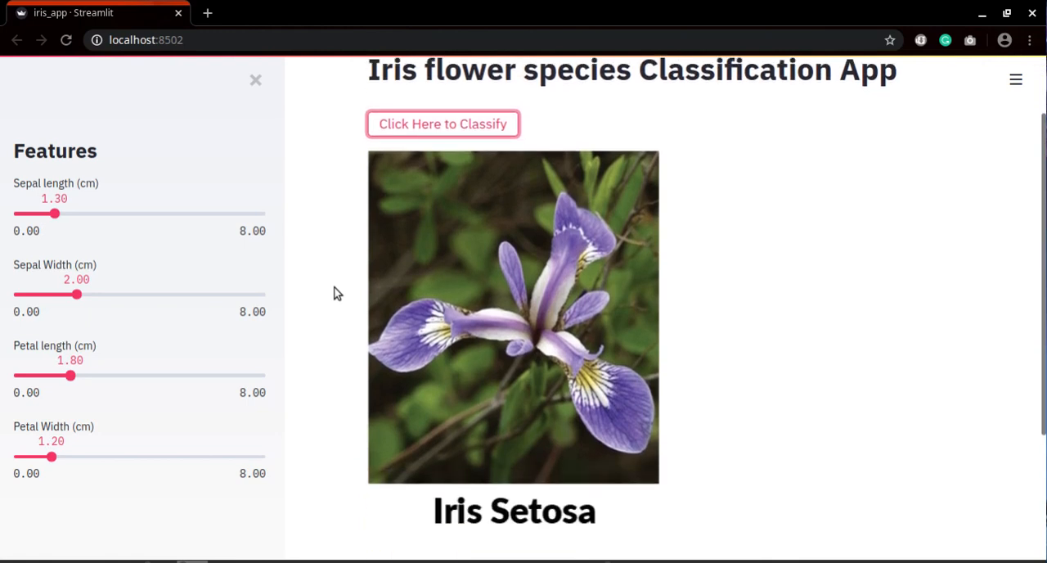
{"action": "mouse_move", "coordinate": [103, 188]}
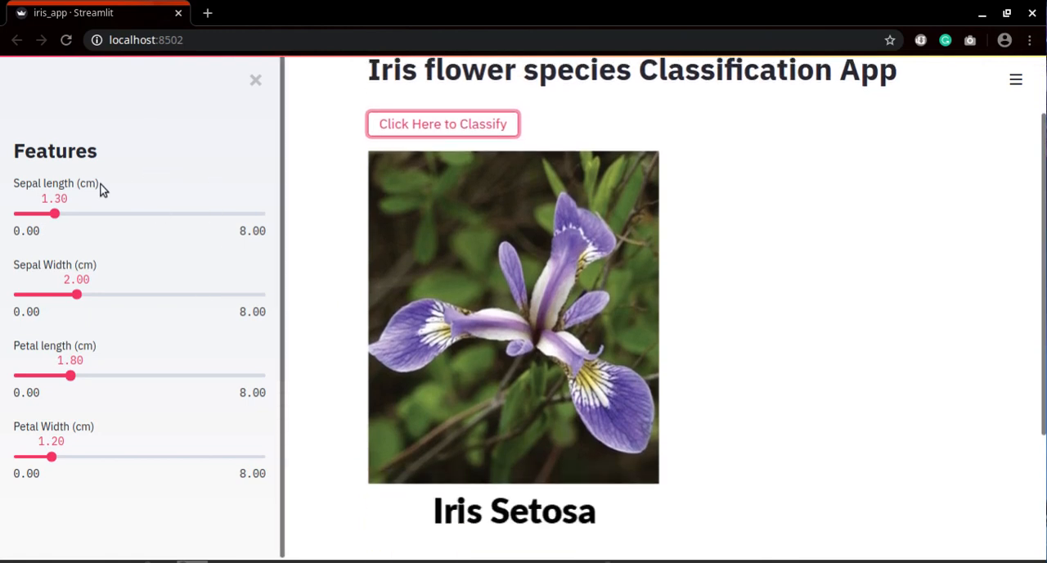
{"action": "mouse_move", "coordinate": [55, 213]}
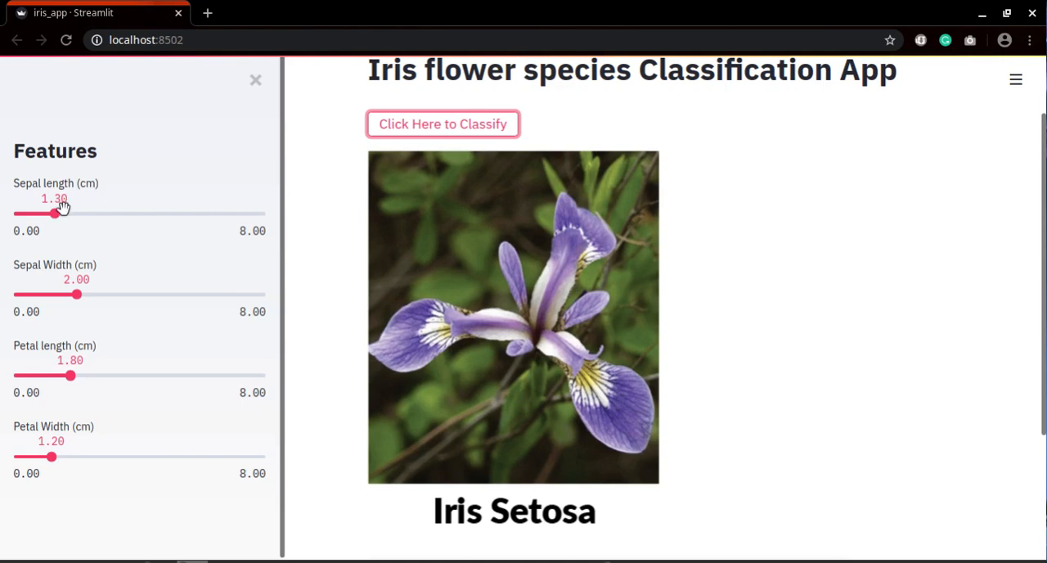
{"action": "left_click_drag", "start_coordinate": [55, 214], "coordinate": [123, 214]}
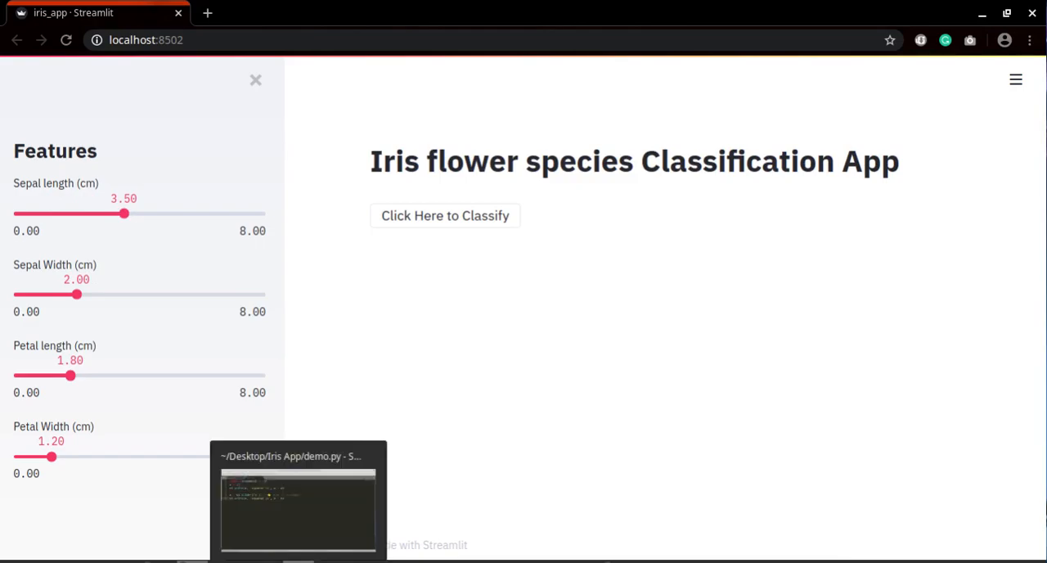
Step: Bring up iris_app.py in Sublime Text and highlight its four import lines
{"action": "left_click", "coordinate": [297, 490]}
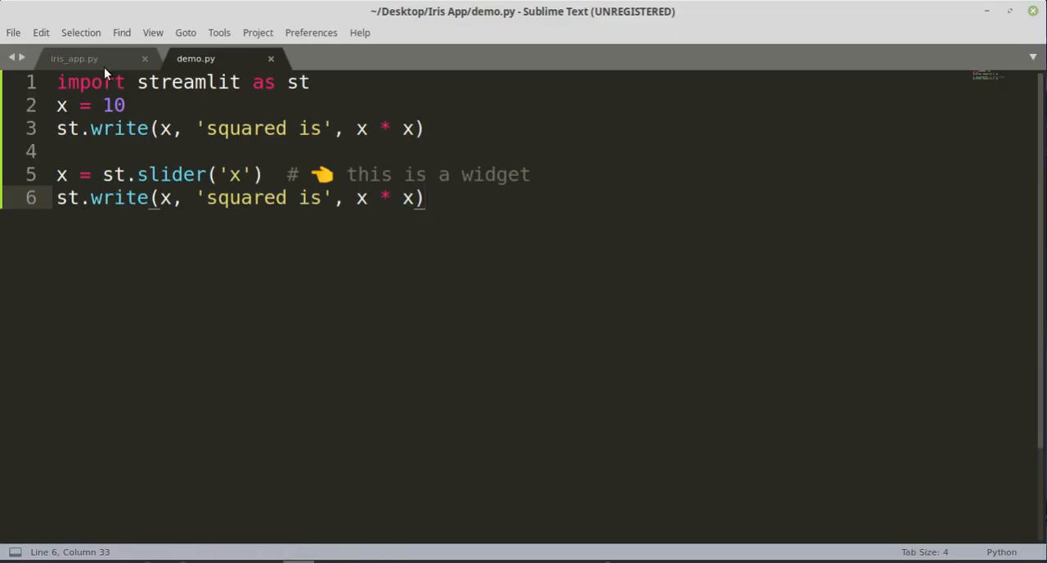
{"action": "left_click", "coordinate": [74, 58]}
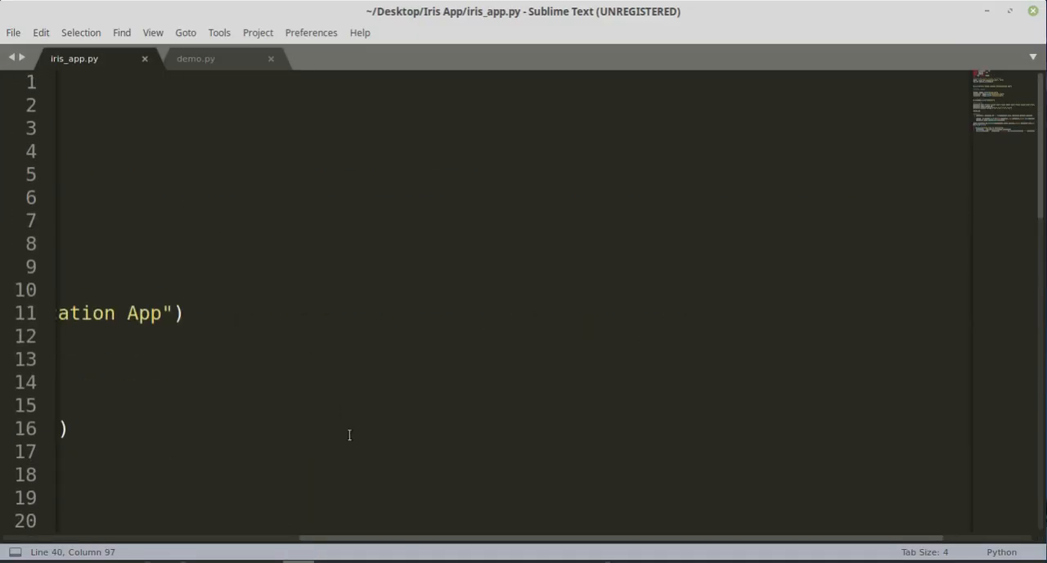
{"action": "scroll", "scroll_direction": "left", "scroll_amount": 3}
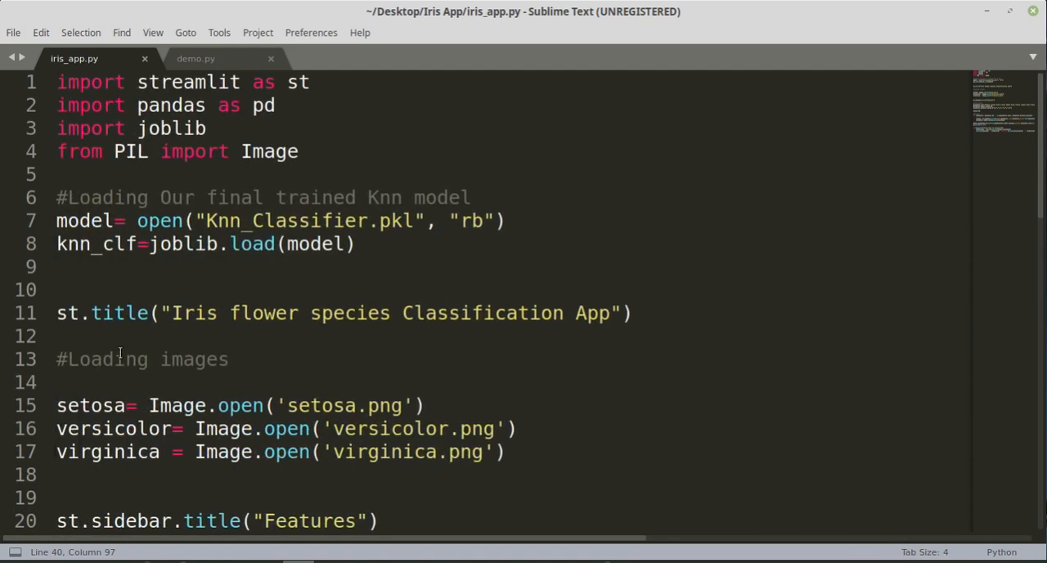
{"action": "left_click_drag", "start_coordinate": [56, 82], "coordinate": [298, 151]}
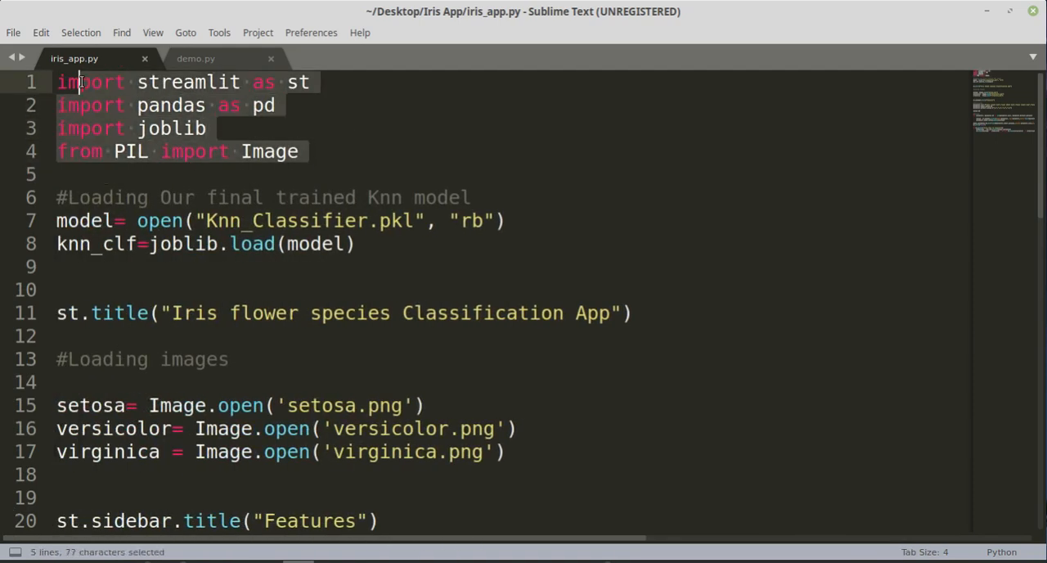
{"action": "scroll", "scroll_direction": "down", "scroll_amount": 3}
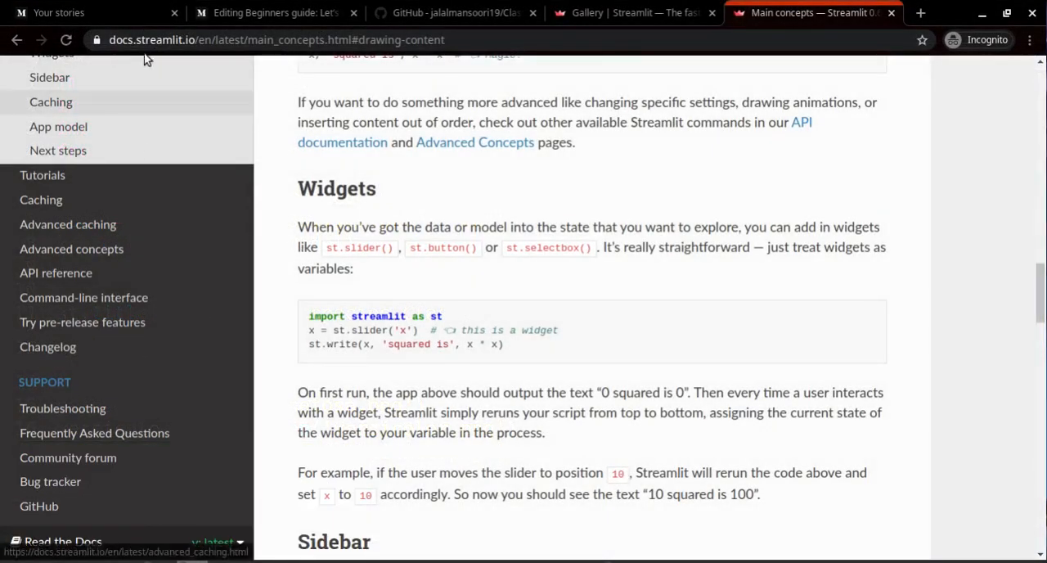
Step: Browse the Medium drafts list, then show the Classfiying-Iris-flower-species GitHub repository
{"action": "left_click", "coordinate": [82, 13]}
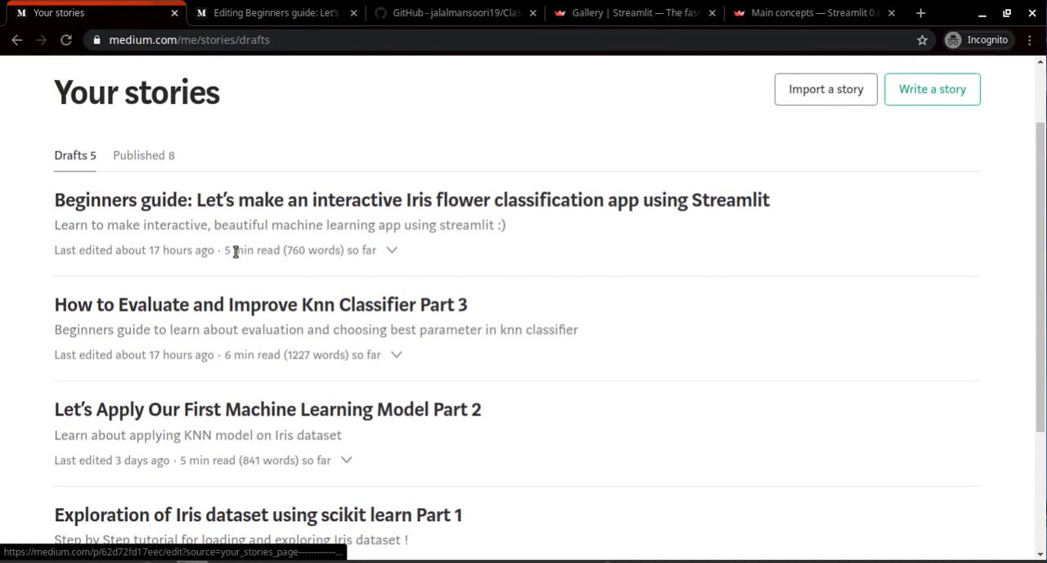
{"action": "scroll", "scroll_direction": "down", "scroll_amount": 3}
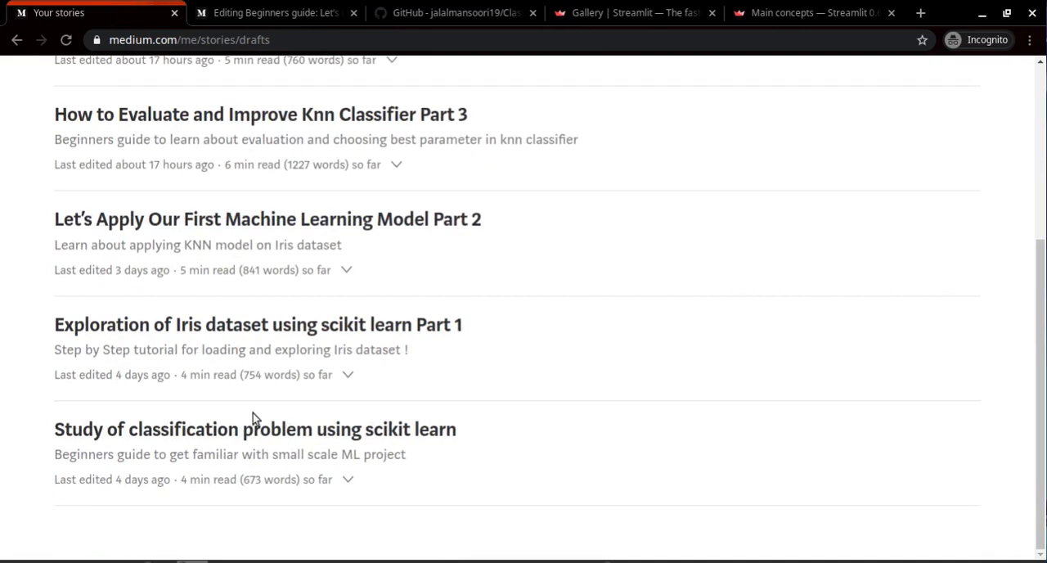
{"action": "mouse_move", "coordinate": [221, 430]}
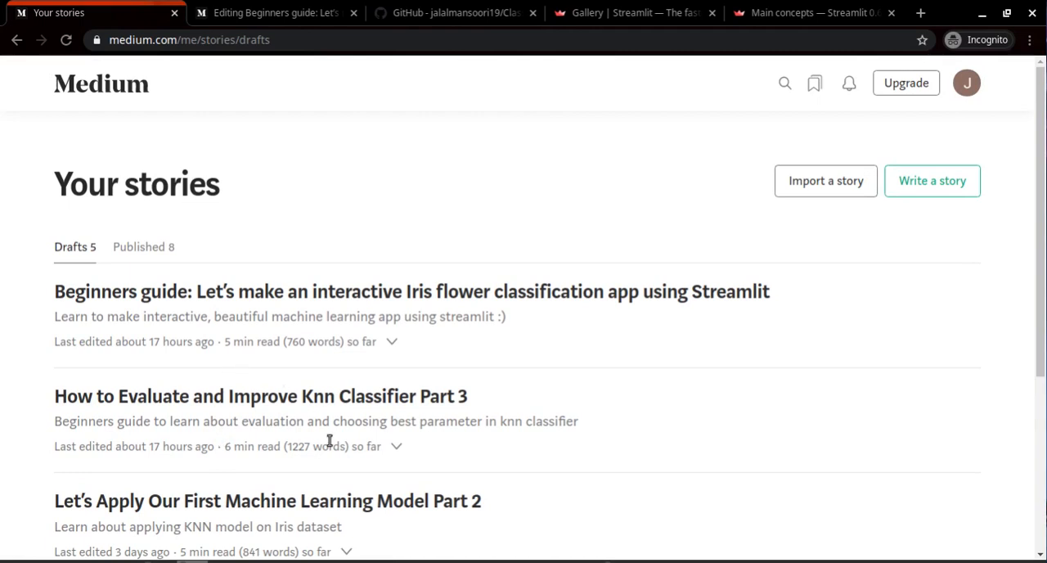
{"action": "left_click", "coordinate": [454, 13]}
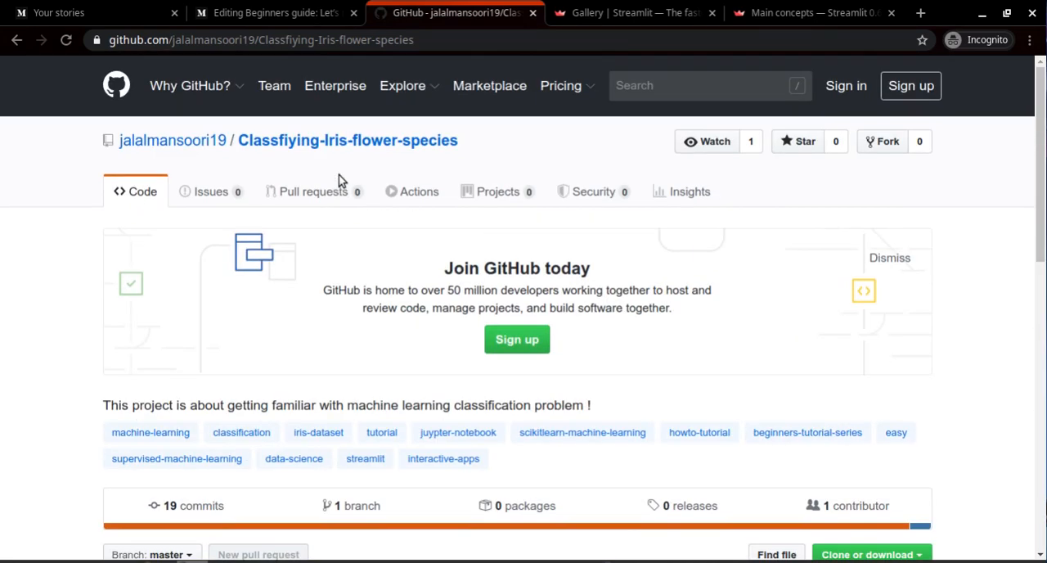
{"action": "mouse_move", "coordinate": [969, 34]}
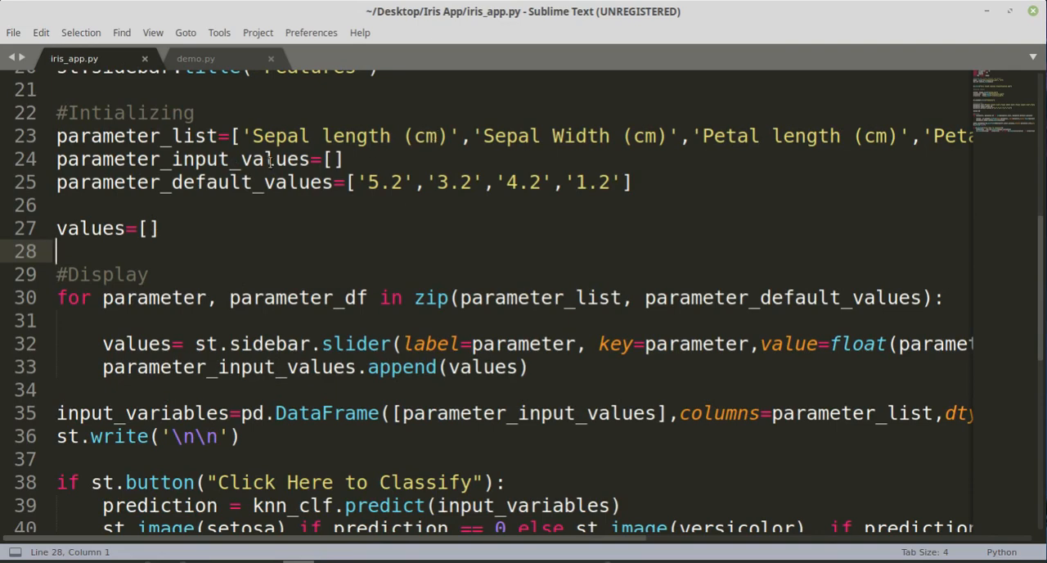
Step: Scroll through iris_app.py lines 21–42 covering the slider loop and classification code
{"action": "scroll", "scroll_direction": "down", "scroll_amount": 3}
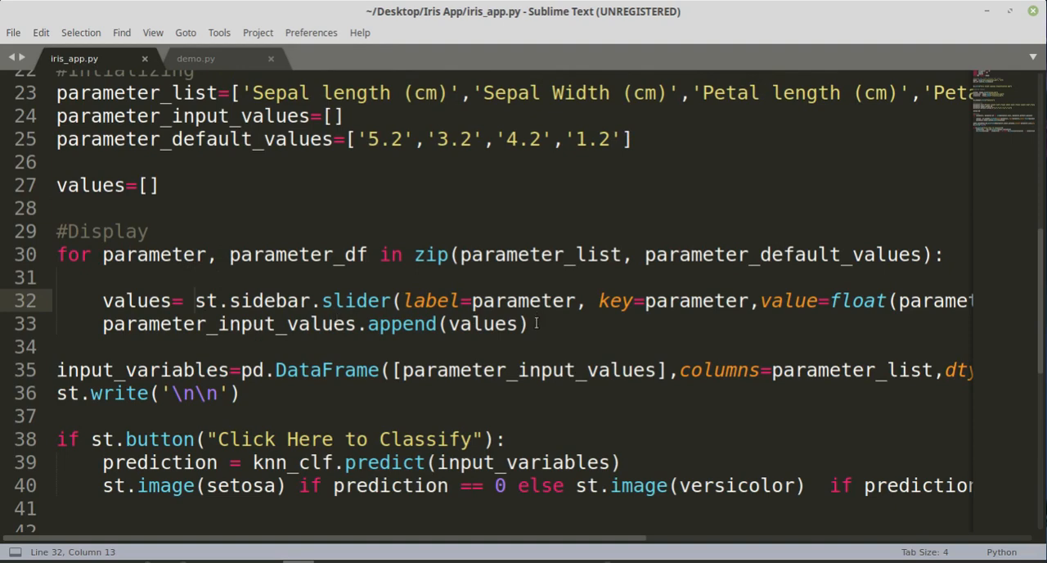
{"action": "scroll", "scroll_direction": "down", "scroll_amount": 3}
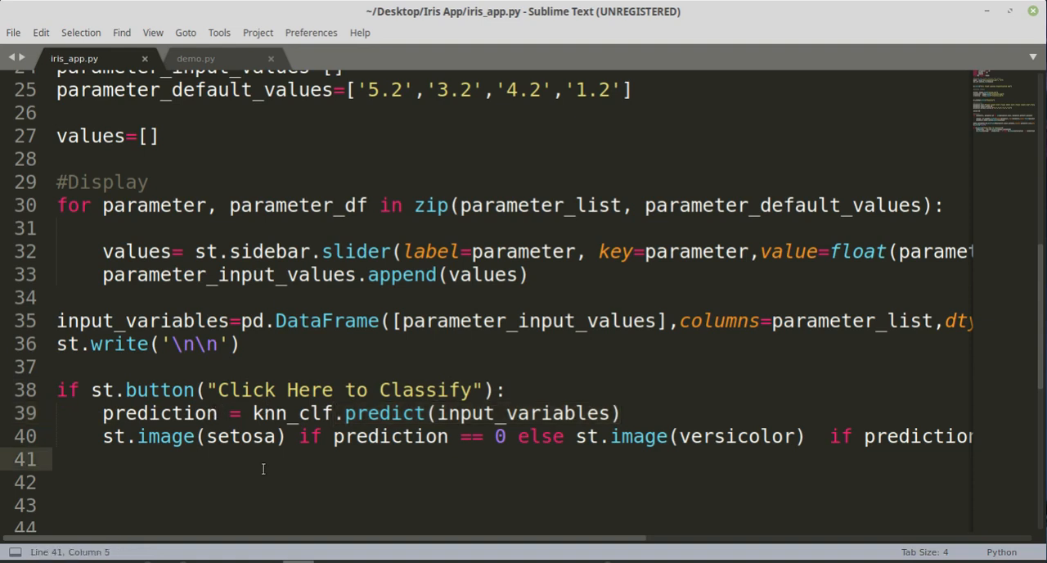
{"action": "left_click_drag", "start_coordinate": [103, 436], "coordinate": [102, 459]}
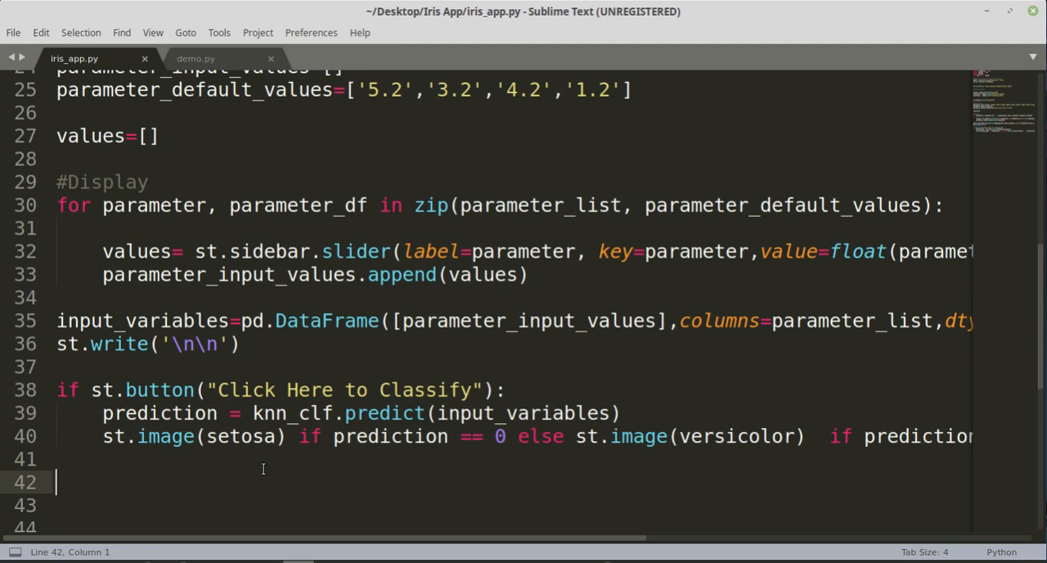
{"action": "mouse_move", "coordinate": [282, 540]}
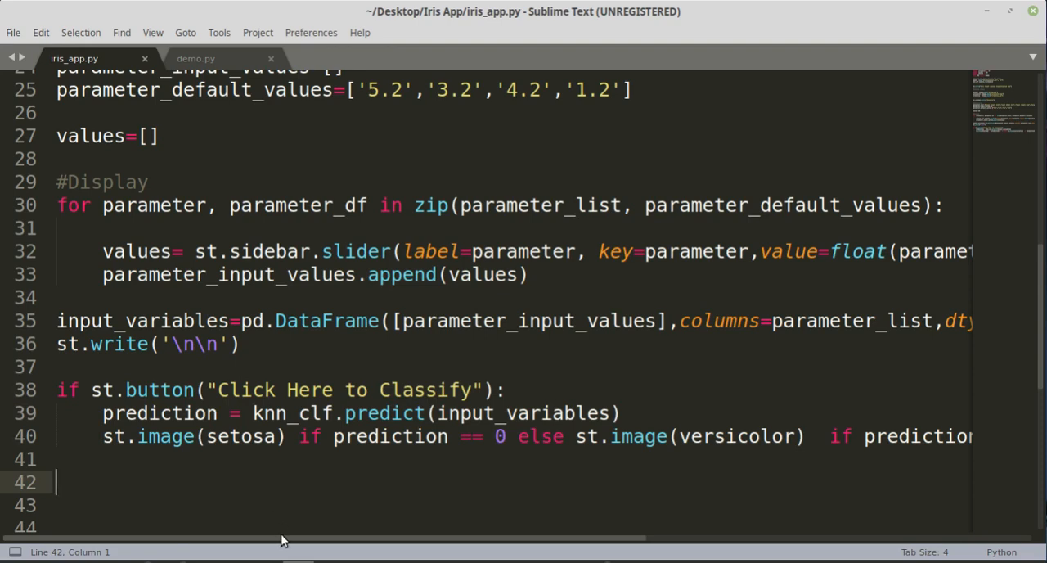
{"action": "scroll", "scroll_direction": "right", "scroll_amount": 3}
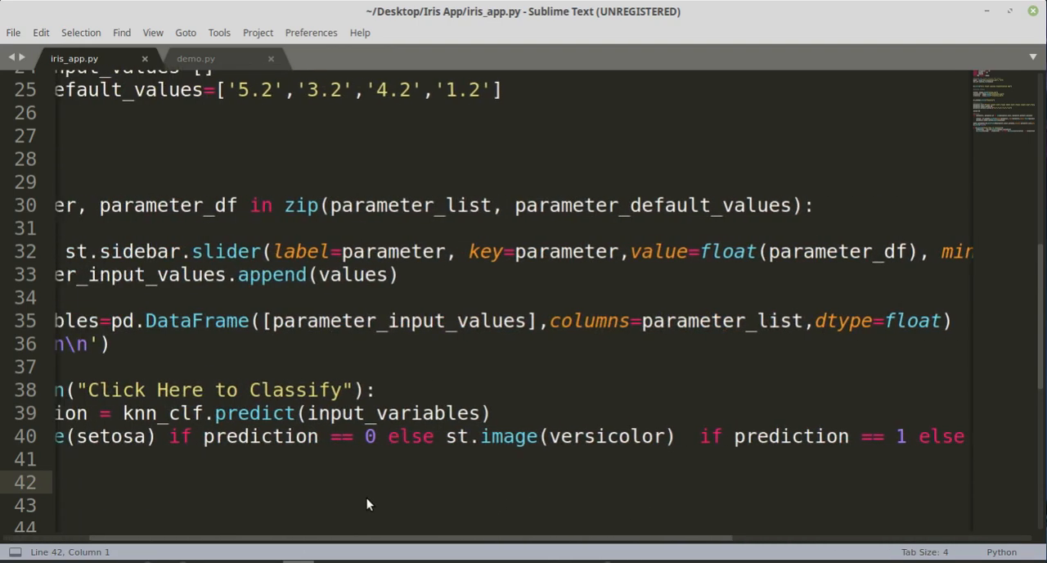
{"action": "scroll", "scroll_direction": "left", "scroll_amount": 3}
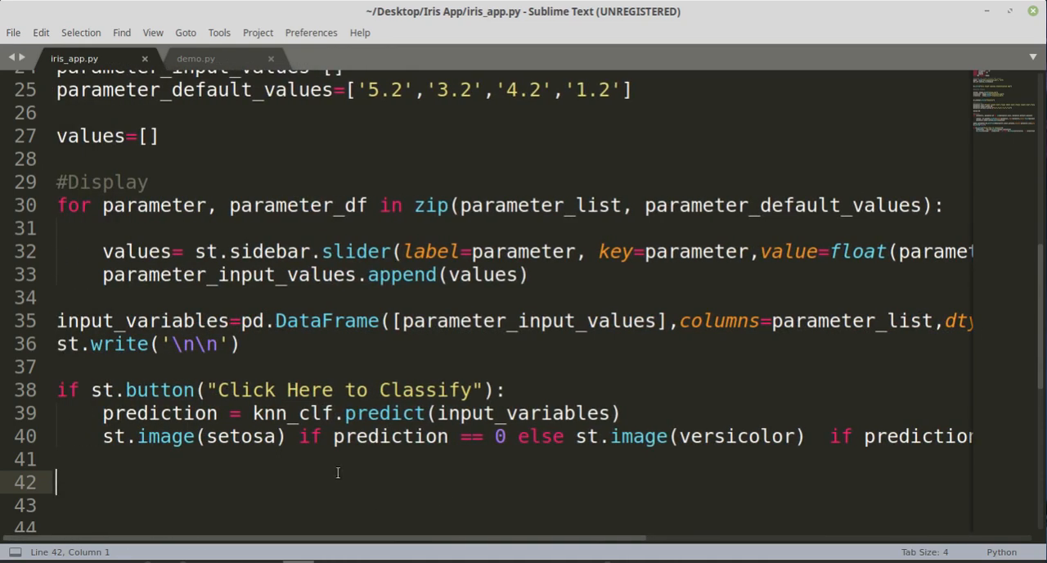
{"action": "mouse_move", "coordinate": [498, 436]}
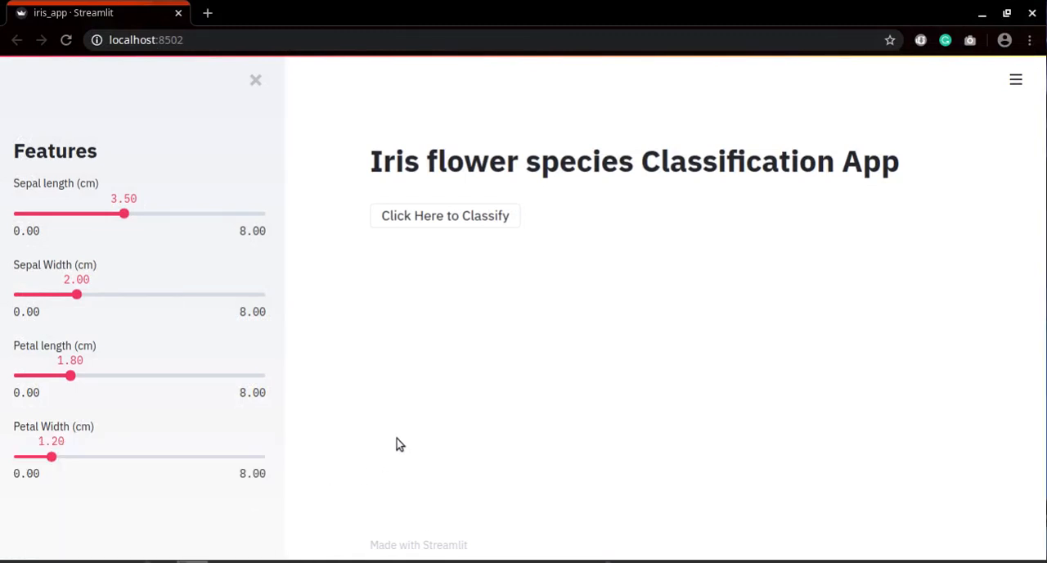
{"action": "mouse_move", "coordinate": [404, 442]}
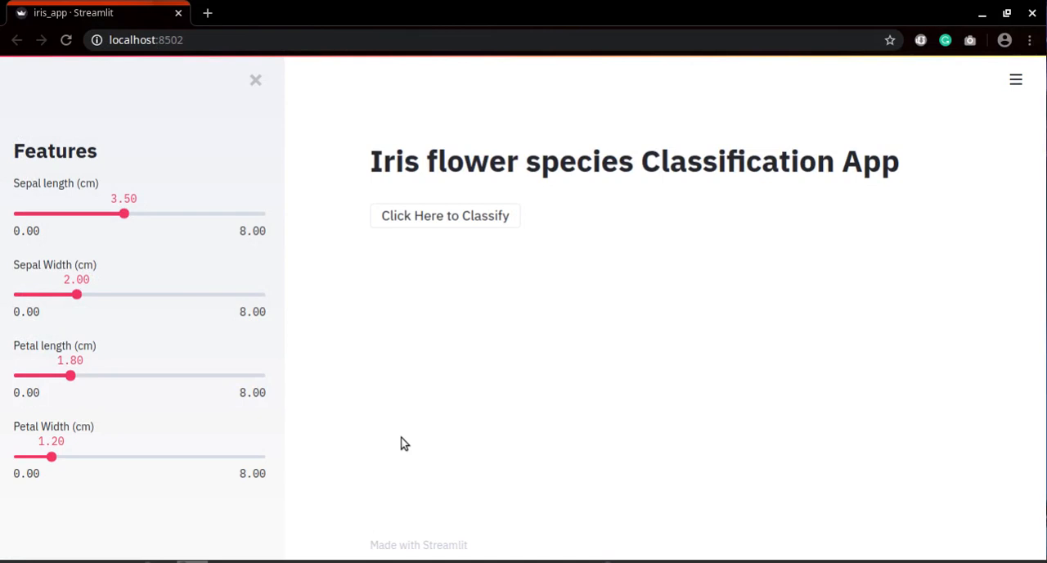
{"action": "mouse_move", "coordinate": [393, 433]}
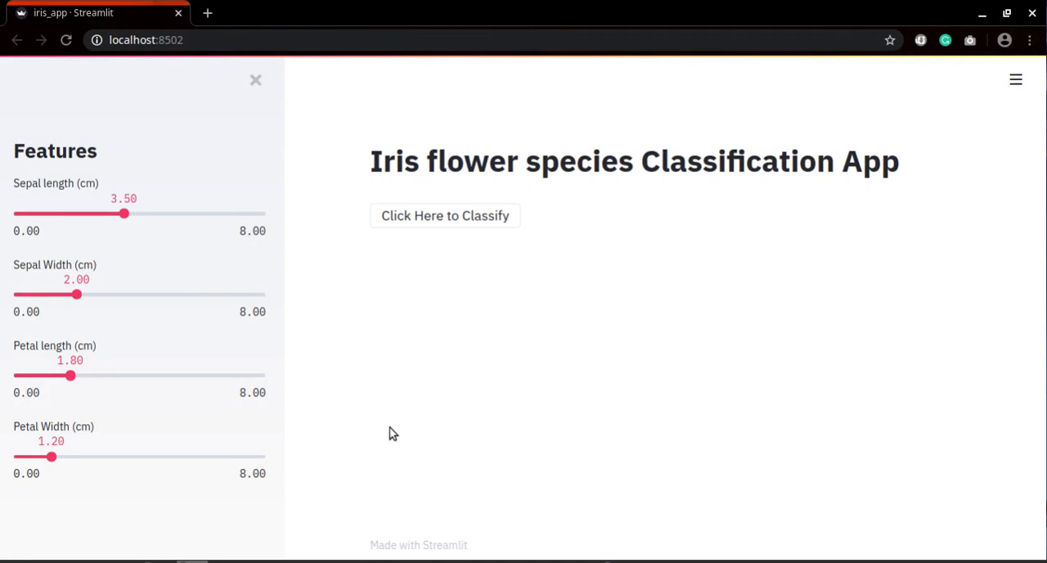